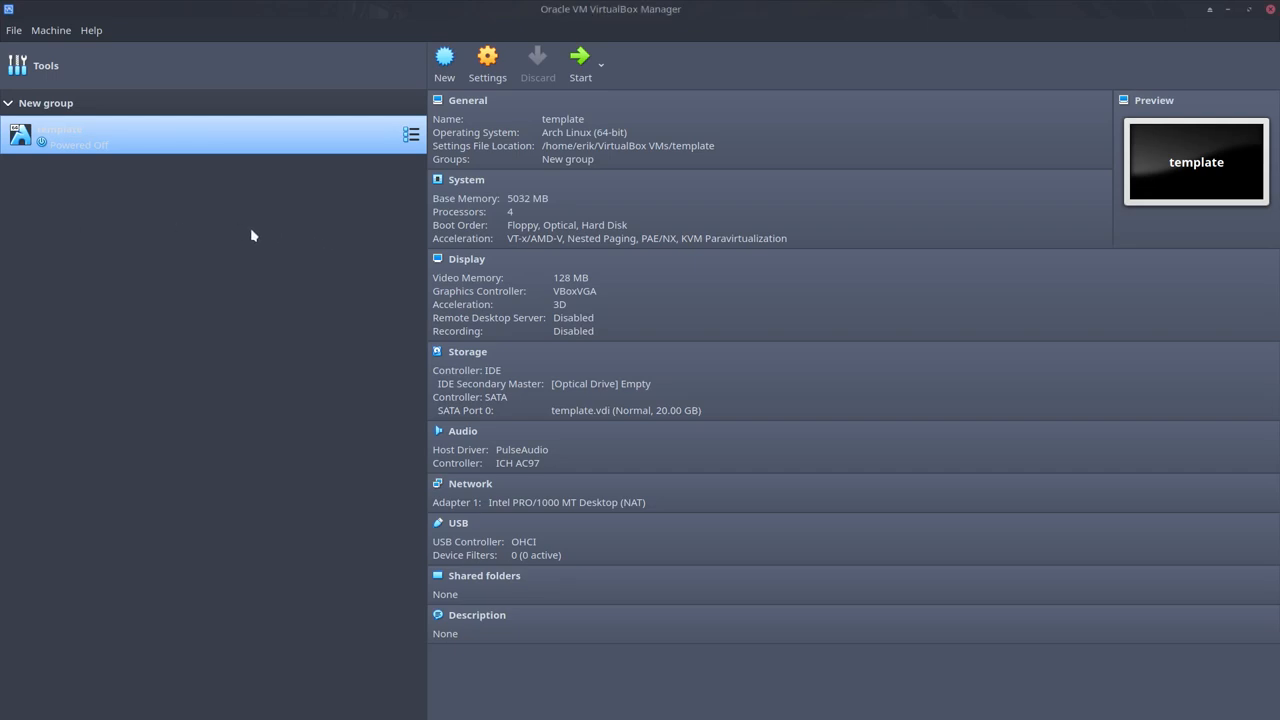
pyautogui.moveTo(247, 232)
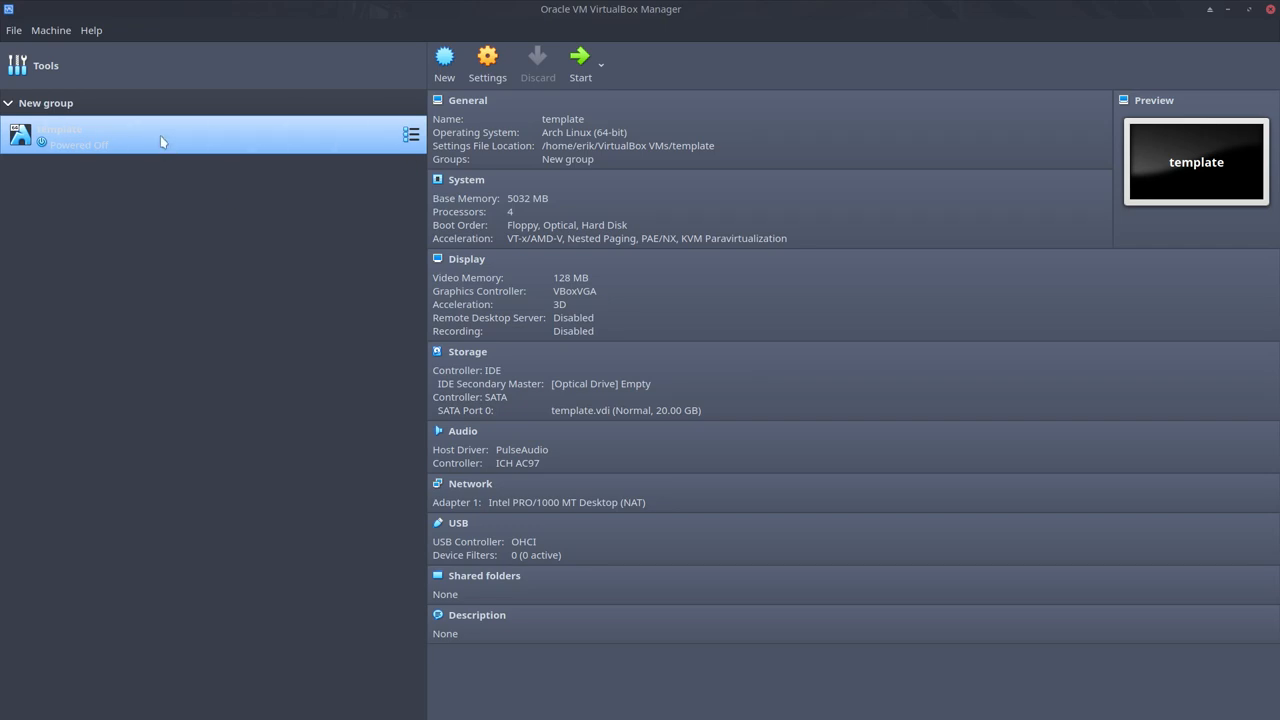
# Clone the template machine from its context menu, naming the copy 'Latest ArcoLinux'.
pyautogui.rightClick(80, 135)
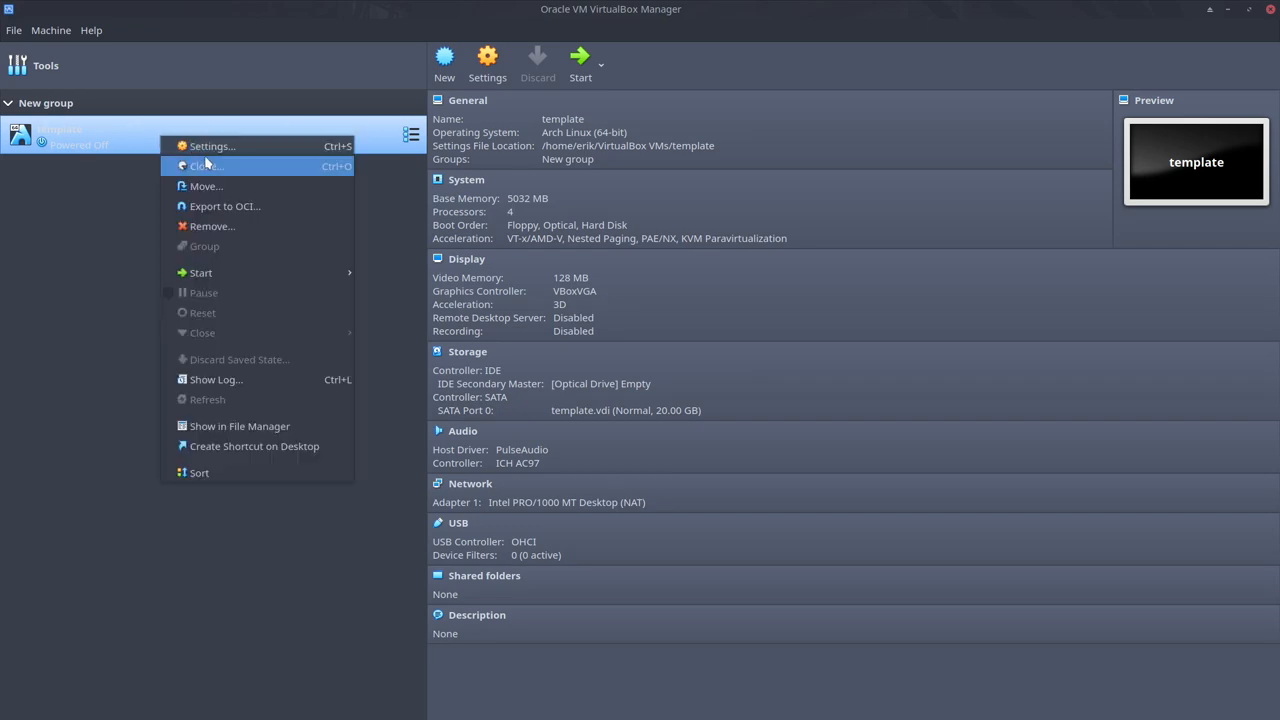
pyautogui.click(205, 165)
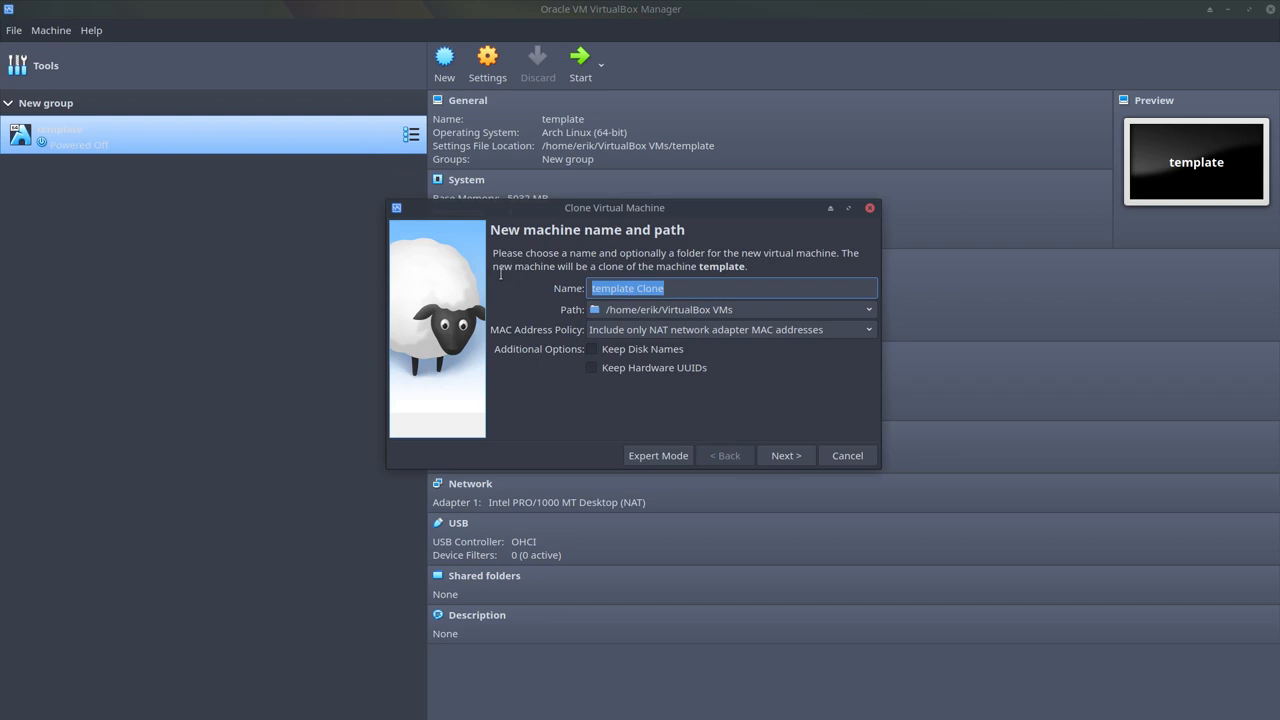
pyautogui.write('Lat')
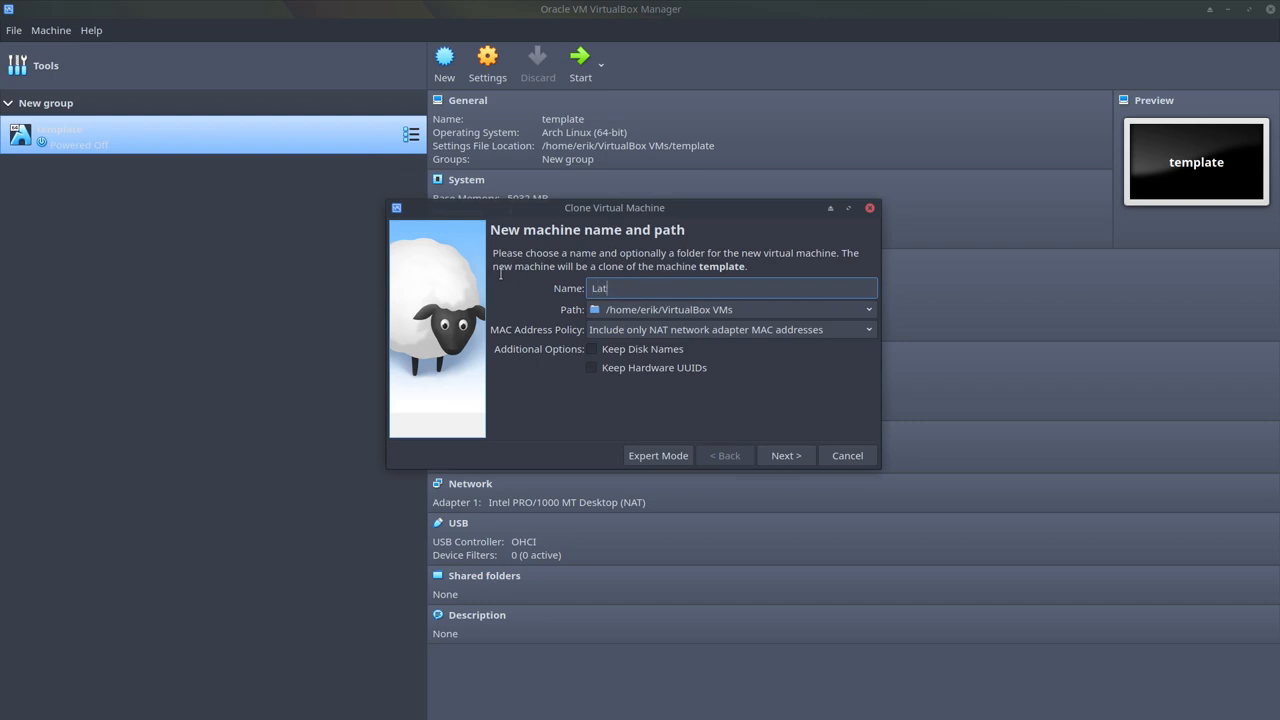
pyautogui.write('est Ar')
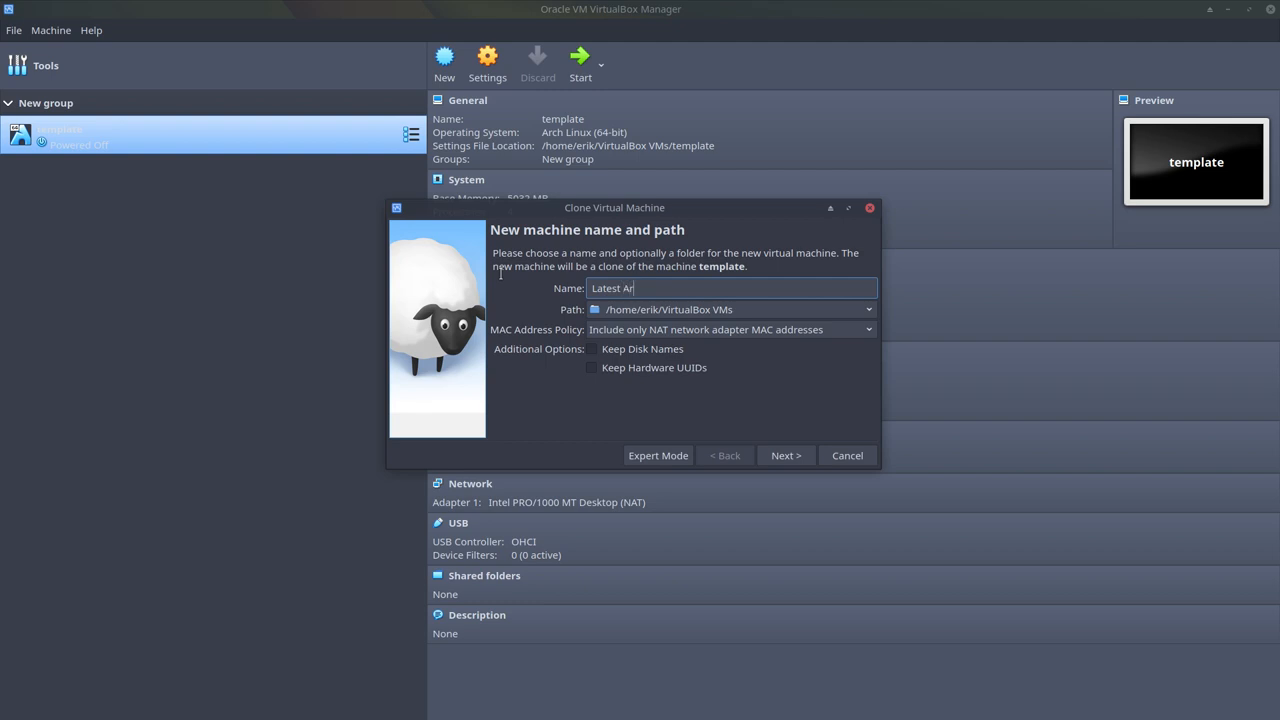
pyautogui.write('coLinux')
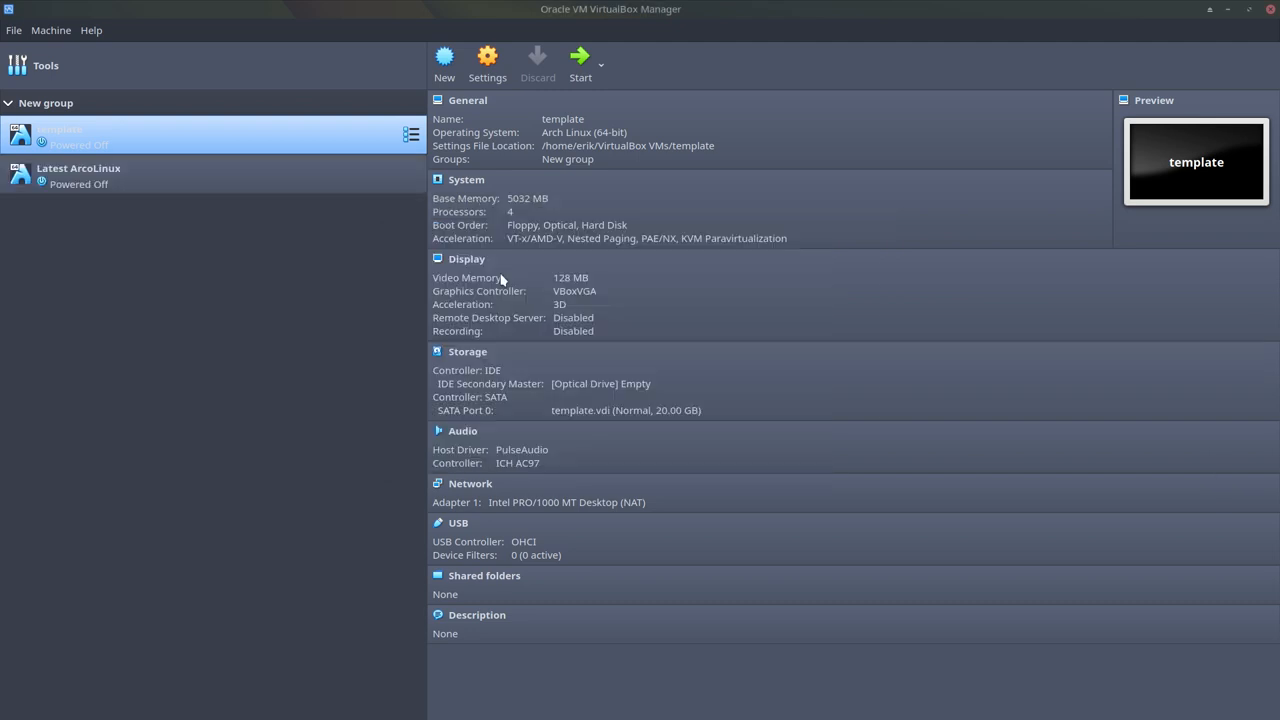
# Attach arcolinux-v19.07.12.iso to Latest ArcoLinux's optical drive and boot the VM.
pyautogui.click(78, 175)
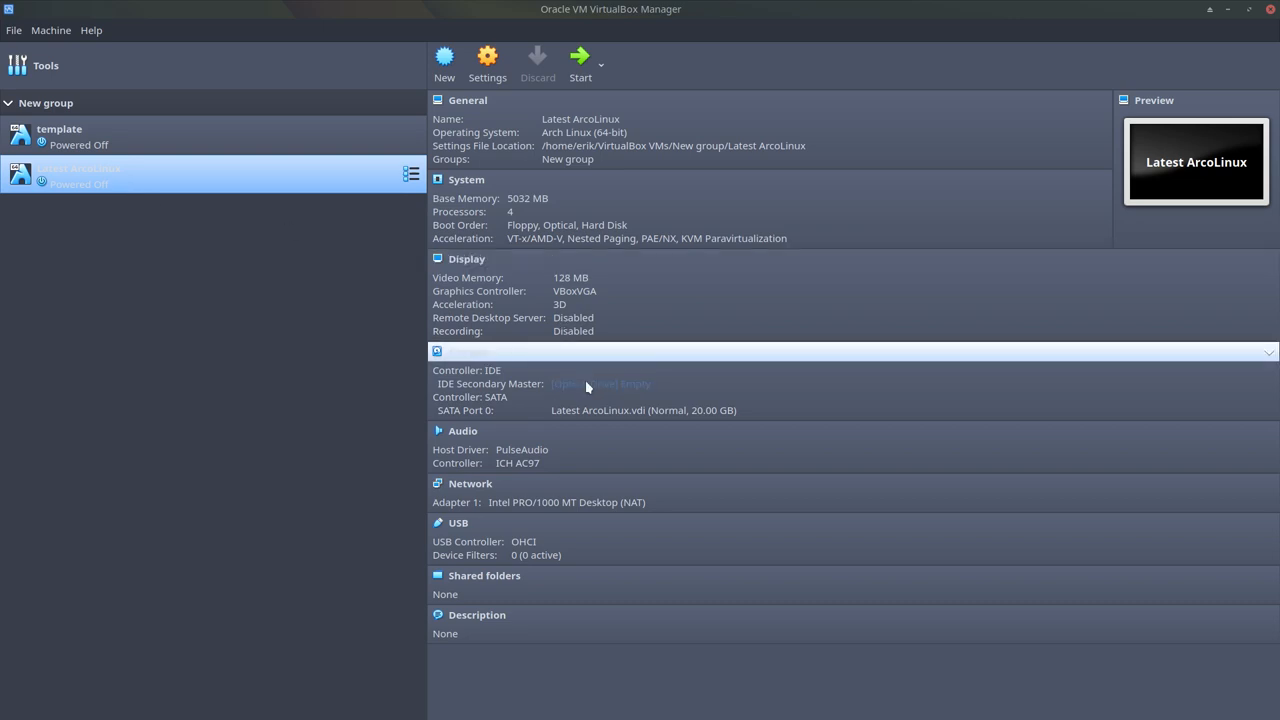
pyautogui.click(600, 383)
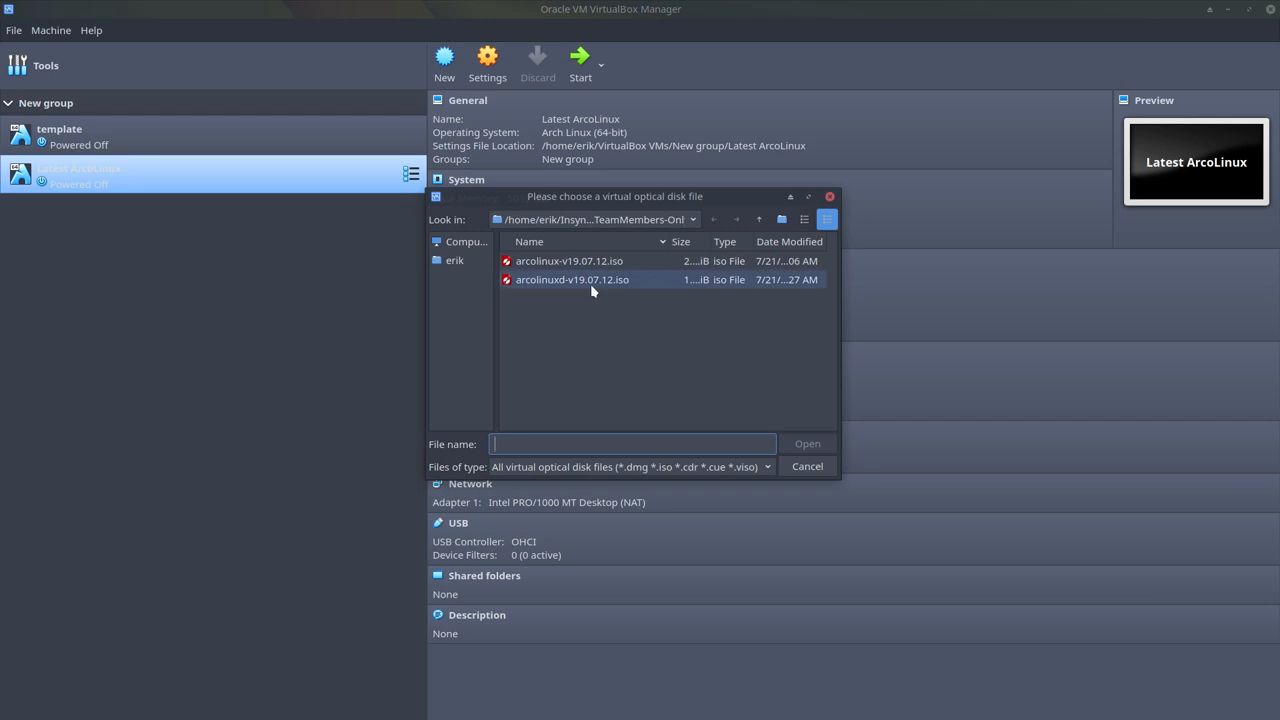
pyautogui.doubleClick(569, 261)
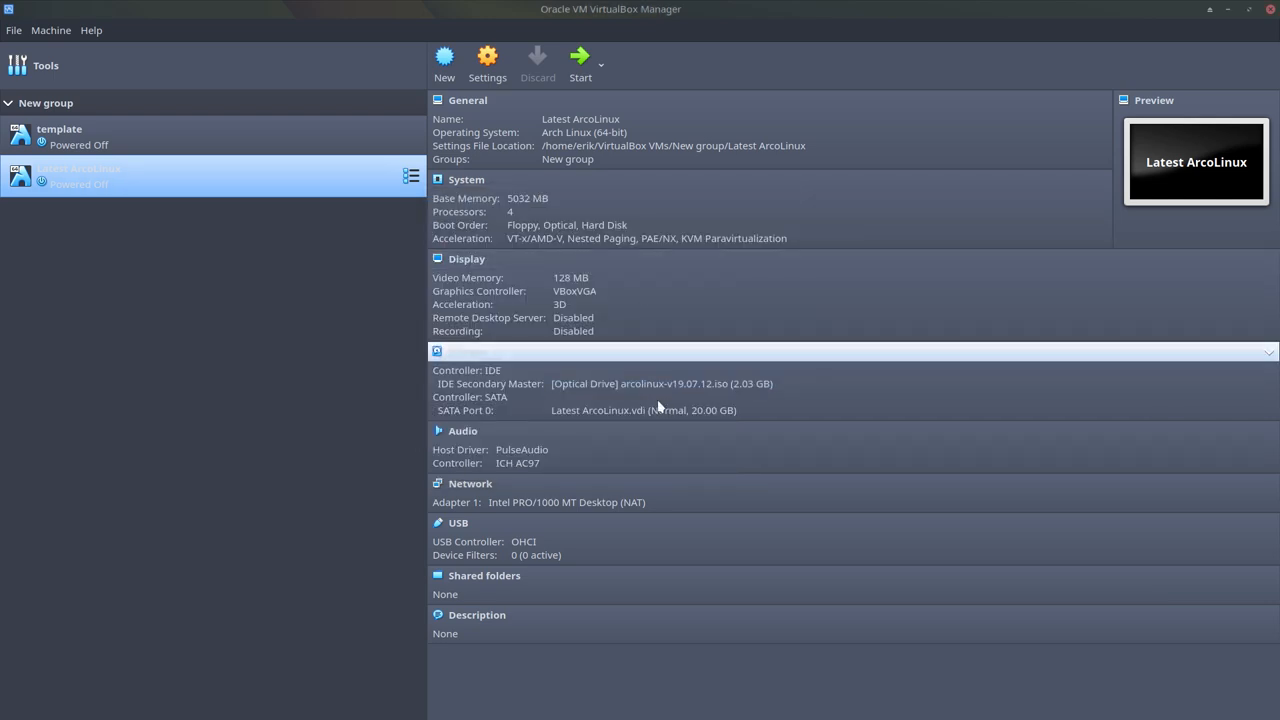
pyautogui.click(580, 60)
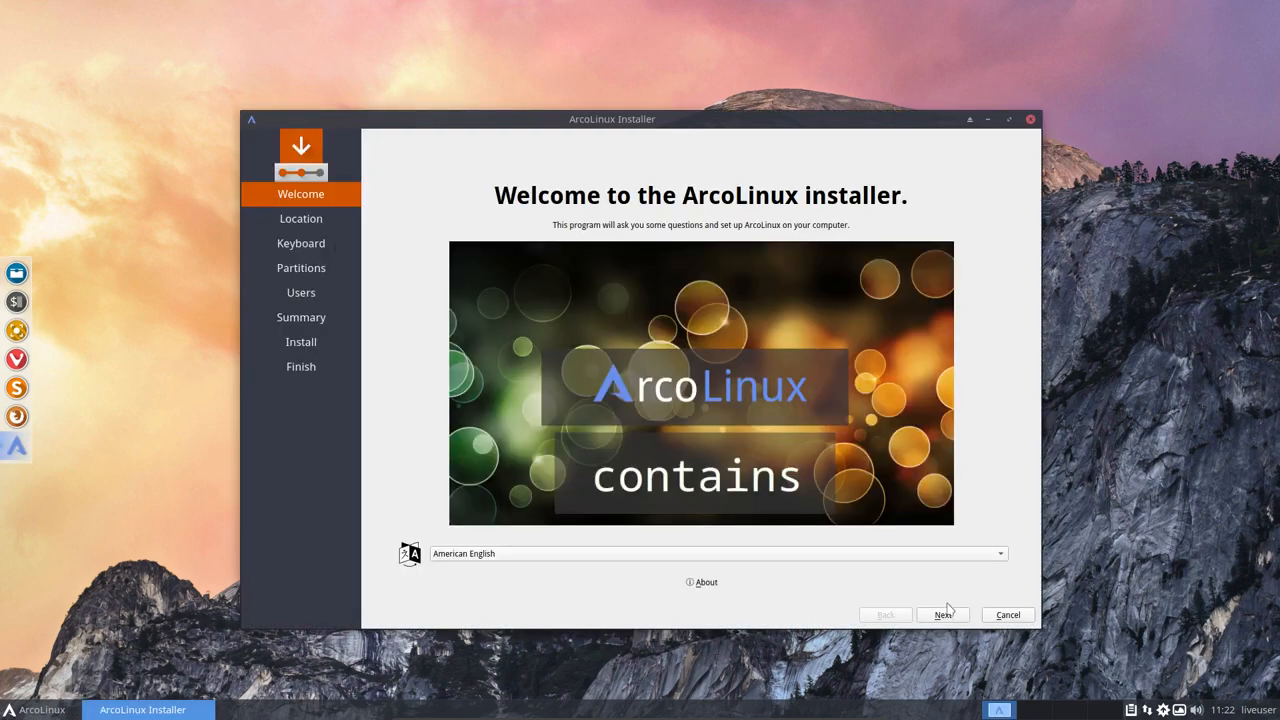
# Pass the welcome page, pick the Belgian keyboard layout, and advance to partitioning.
pyautogui.click(941, 614)
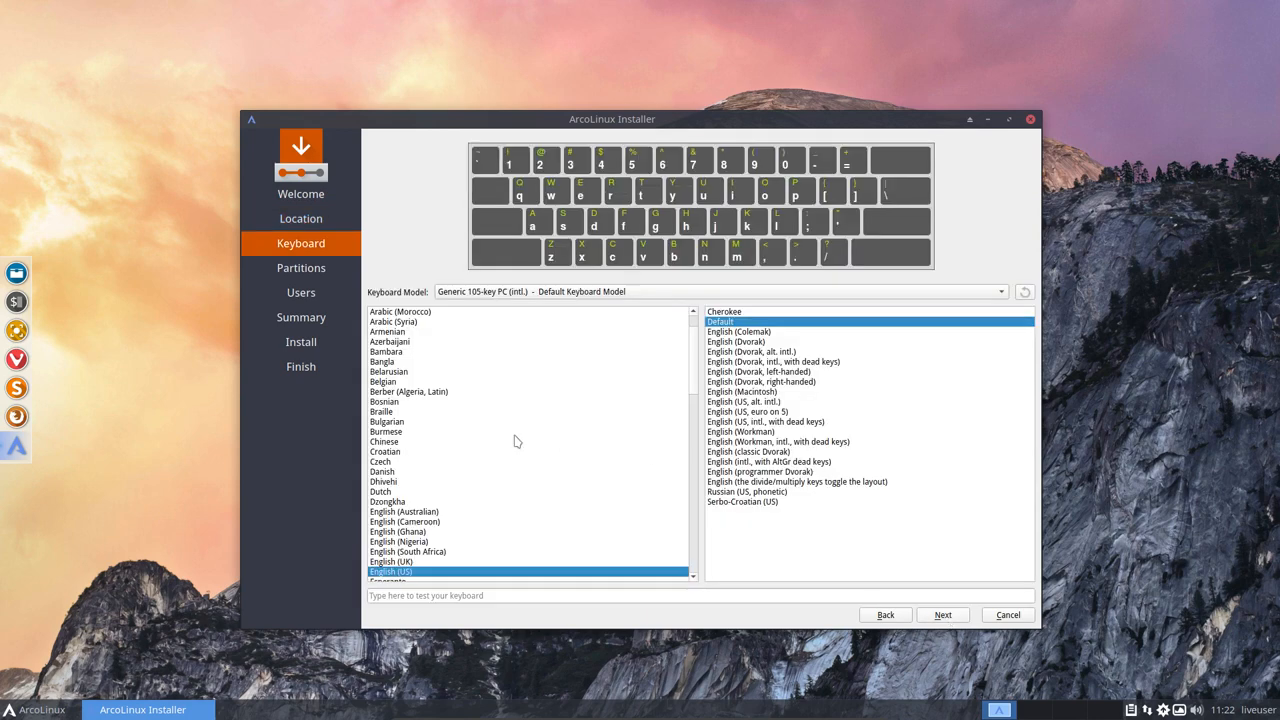
pyautogui.click(383, 381)
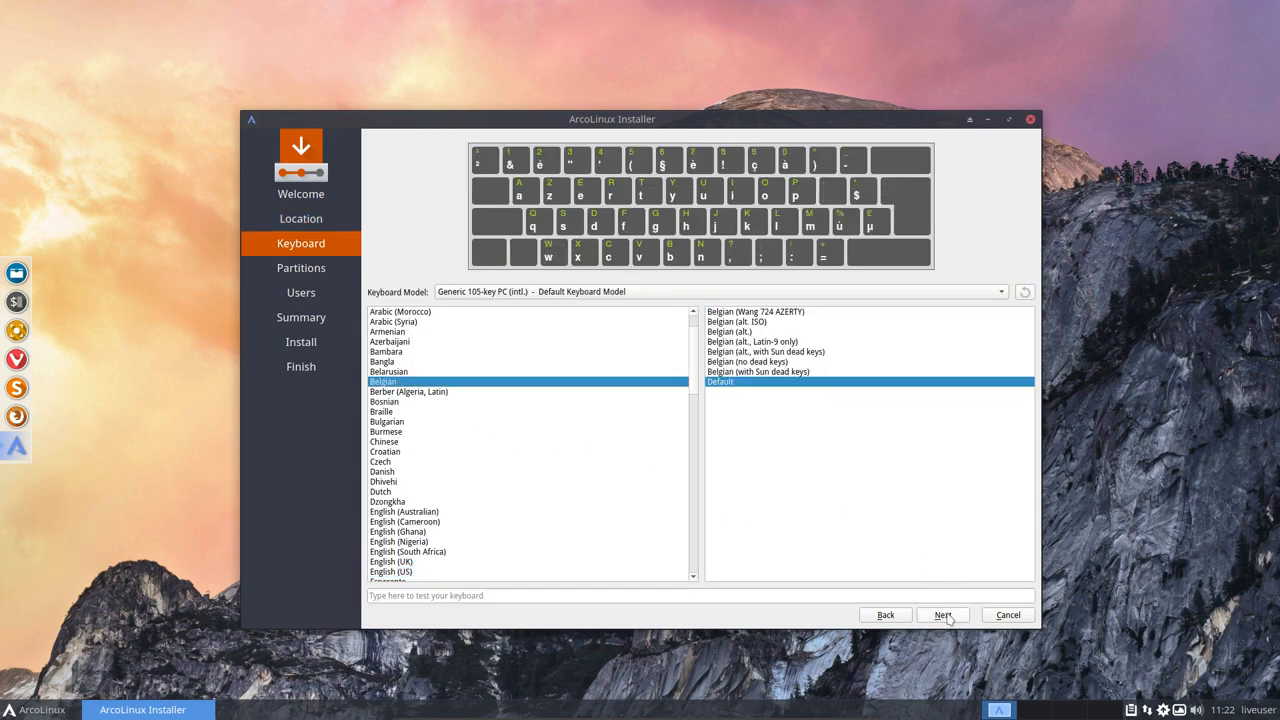
pyautogui.click(942, 614)
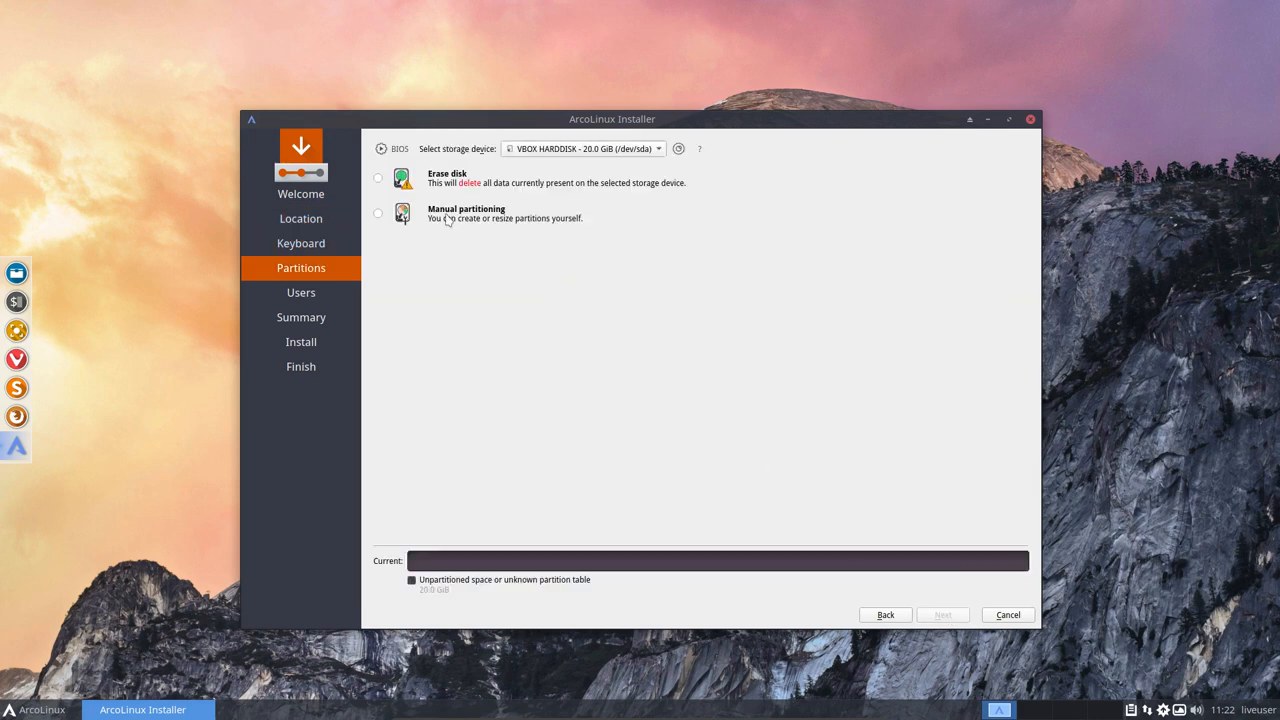
# Preview Erase disk with system encryption, then untick the encryption option again.
pyautogui.click(378, 178)
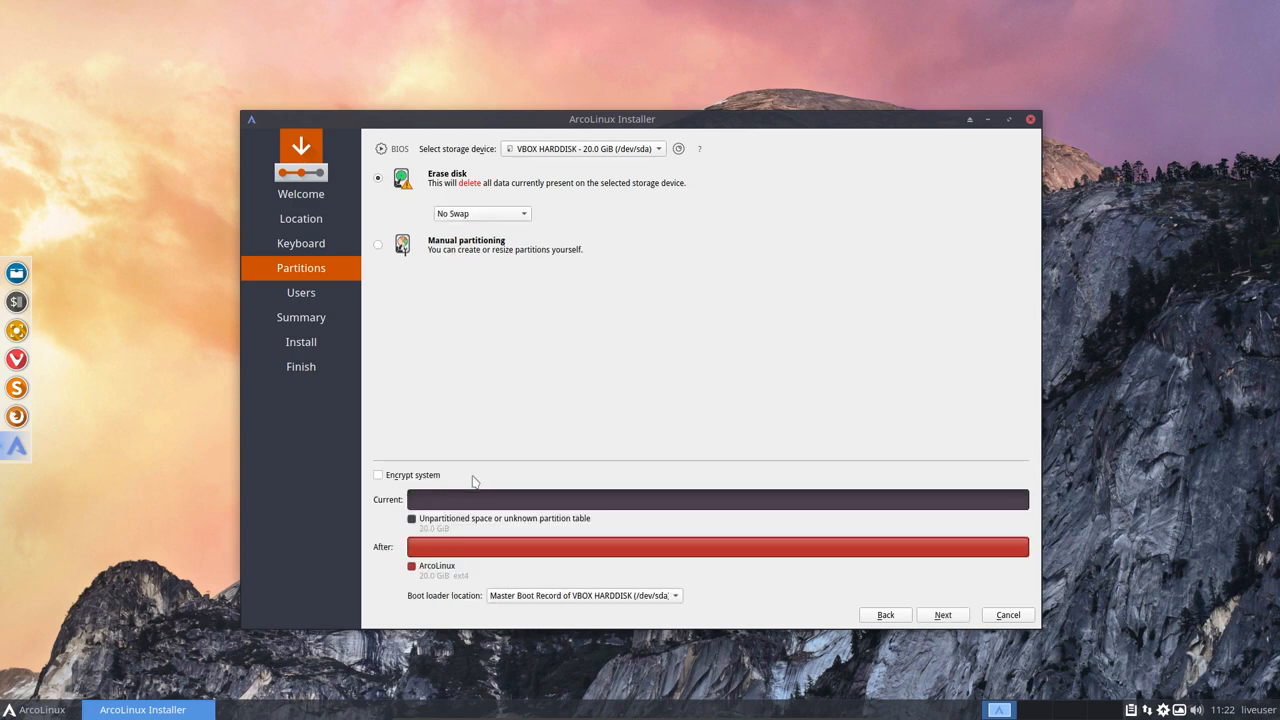
pyautogui.click(378, 474)
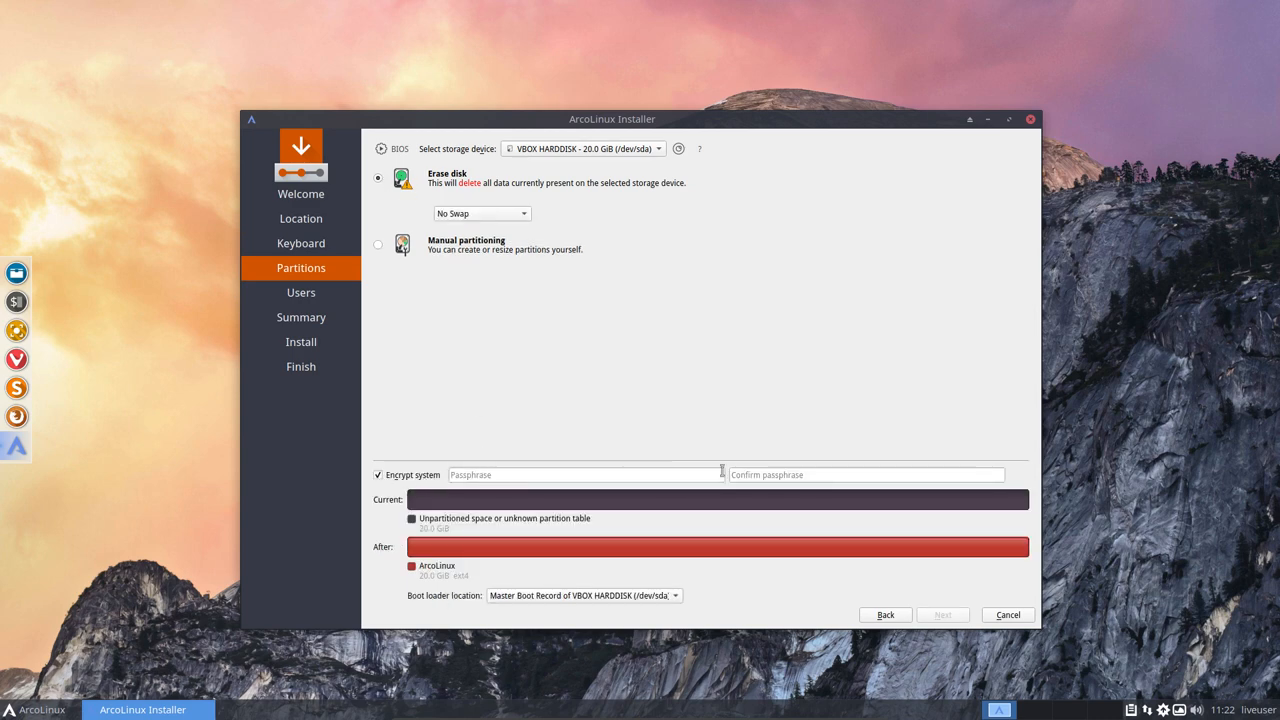
pyautogui.moveTo(1148, 607)
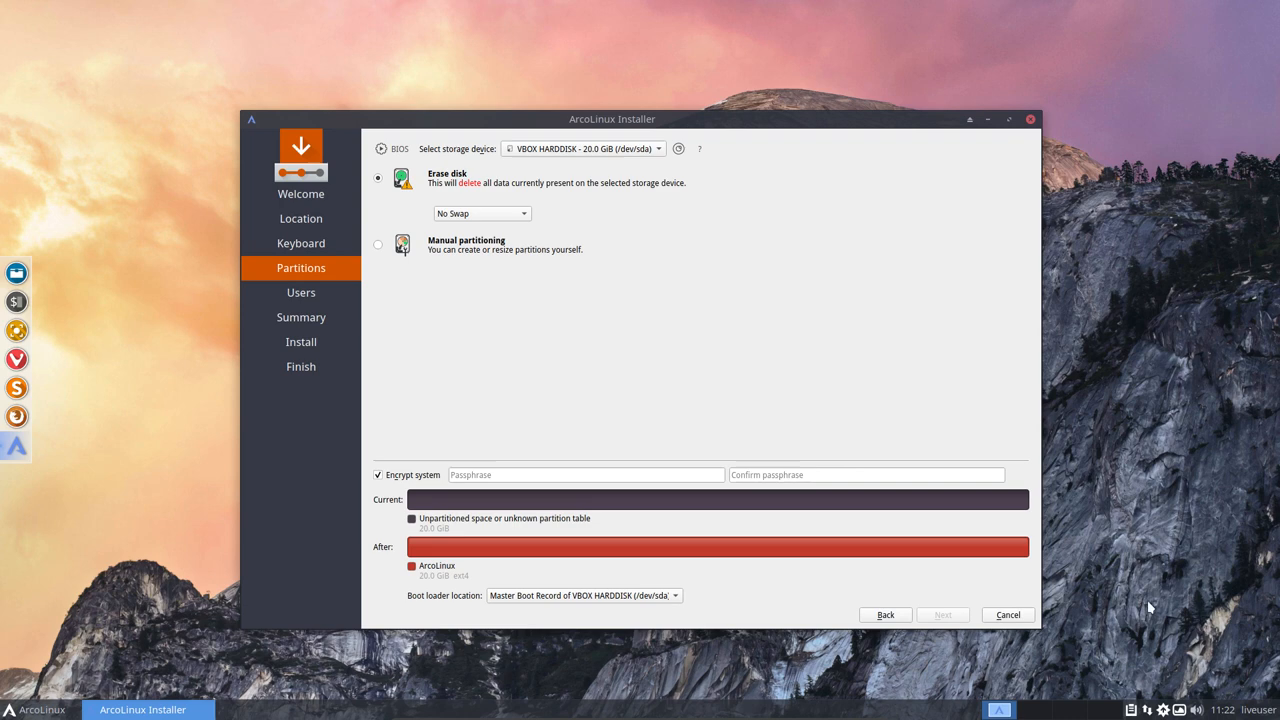
pyautogui.moveTo(680, 400)
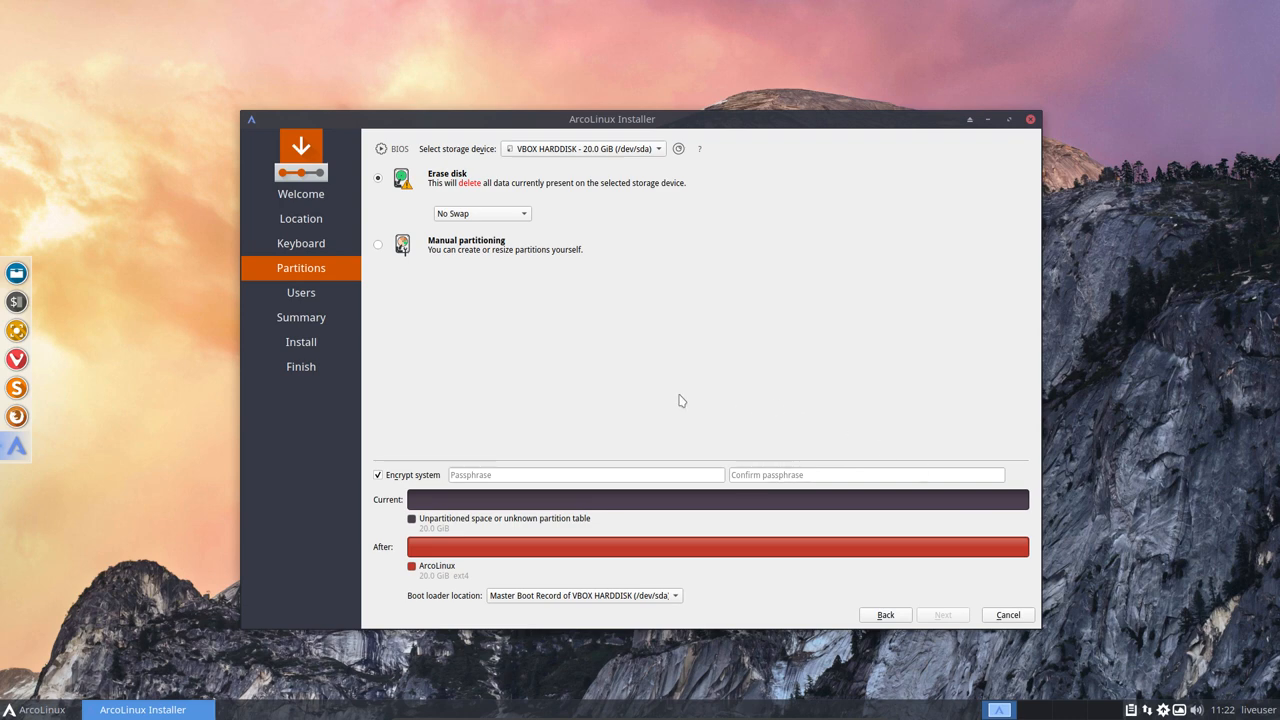
pyautogui.moveTo(418, 427)
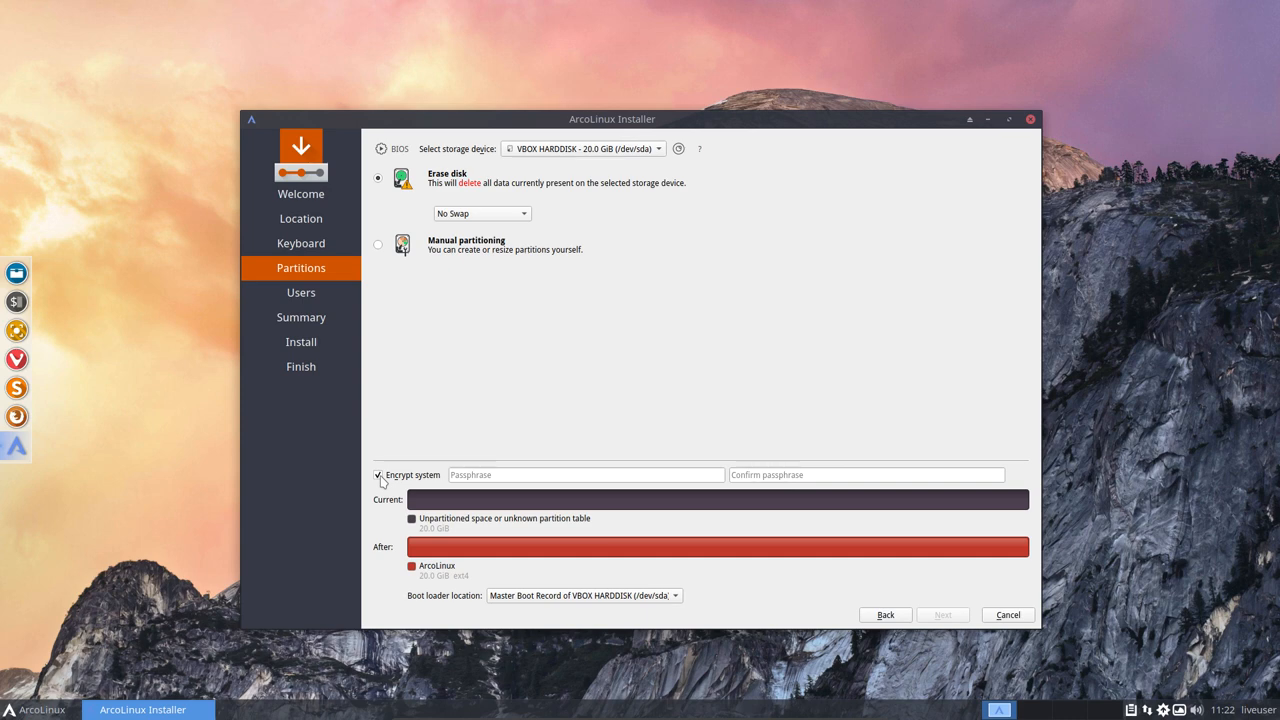
pyautogui.click(378, 474)
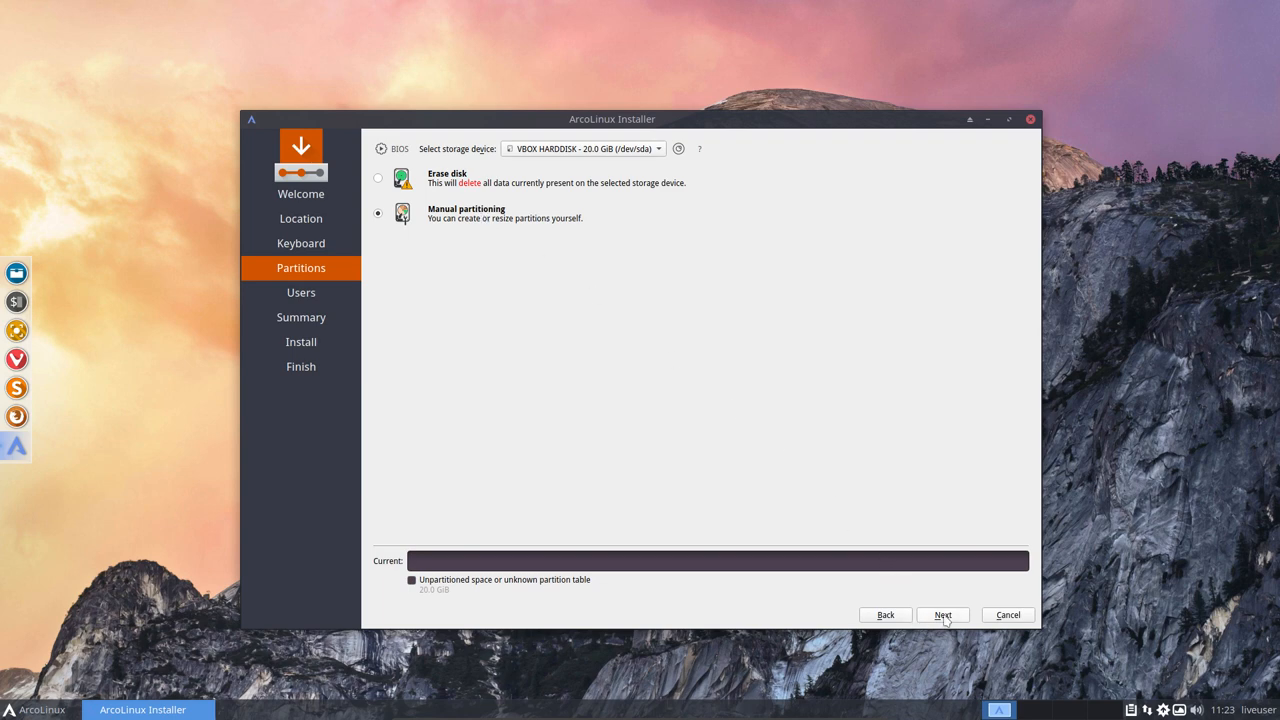
# Create a new MBR partition table and select the disk's 20 GiB free space.
pyautogui.click(942, 614)
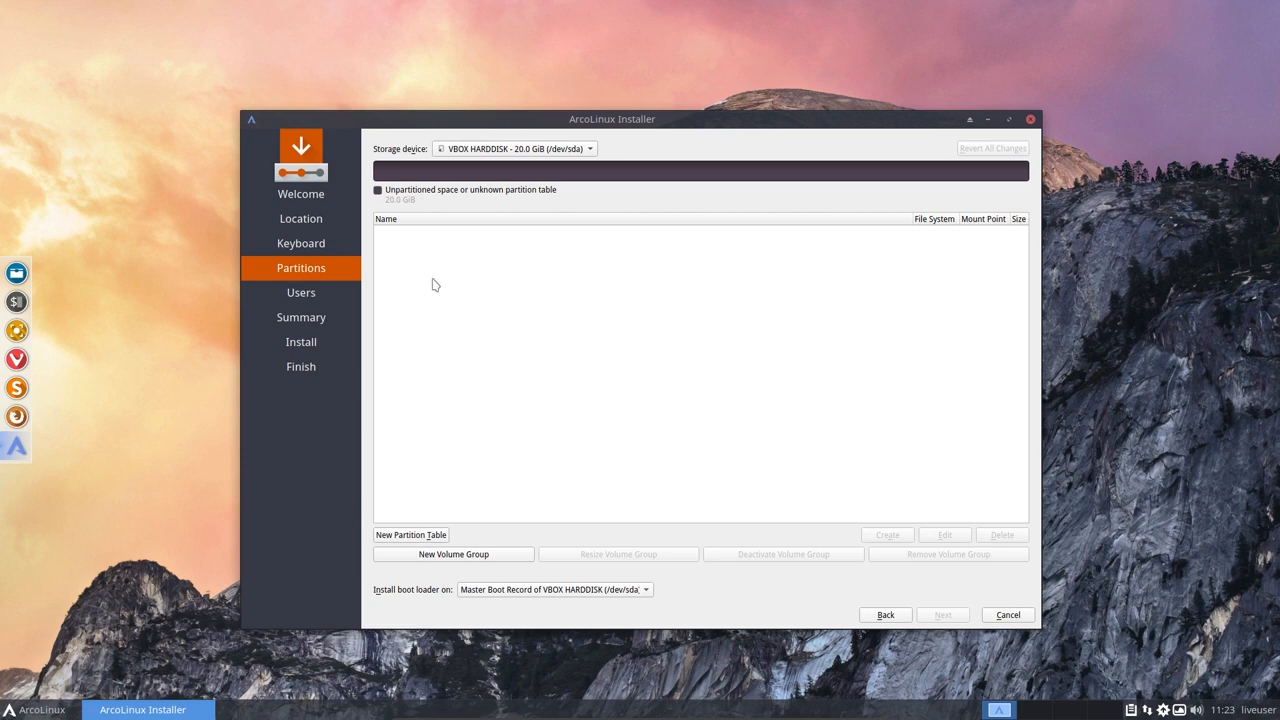
pyautogui.click(411, 534)
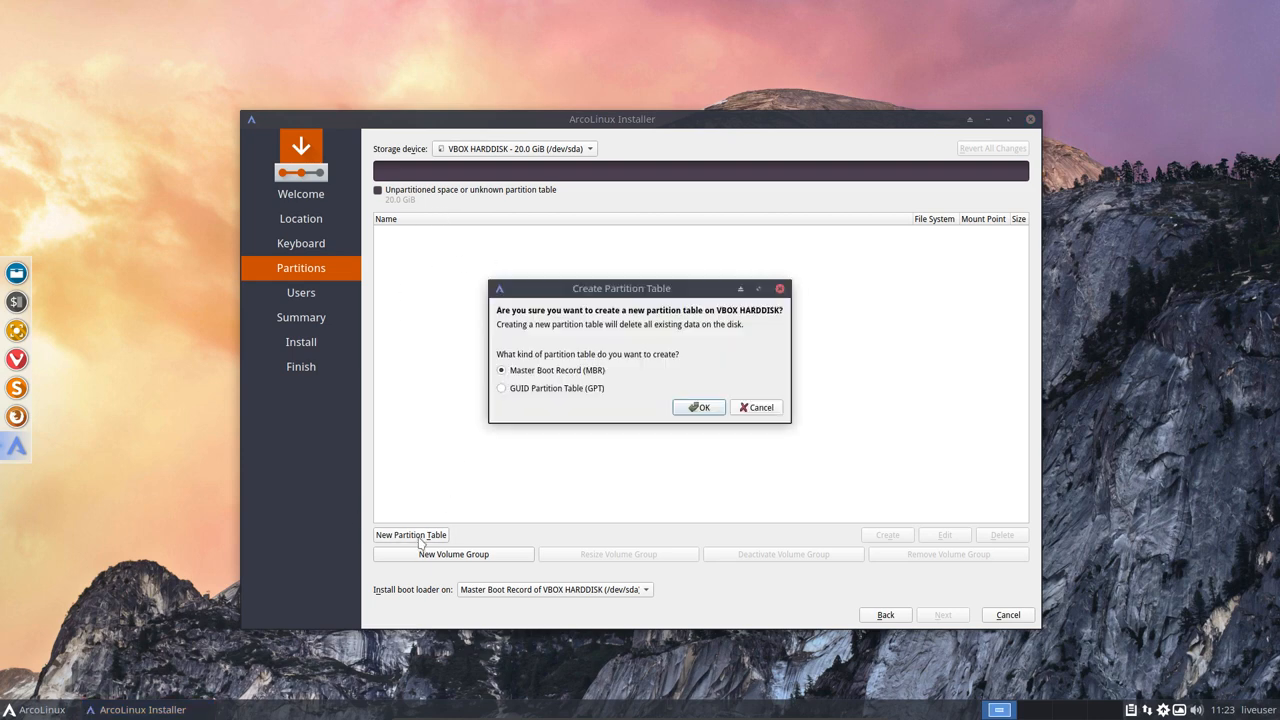
pyautogui.click(698, 407)
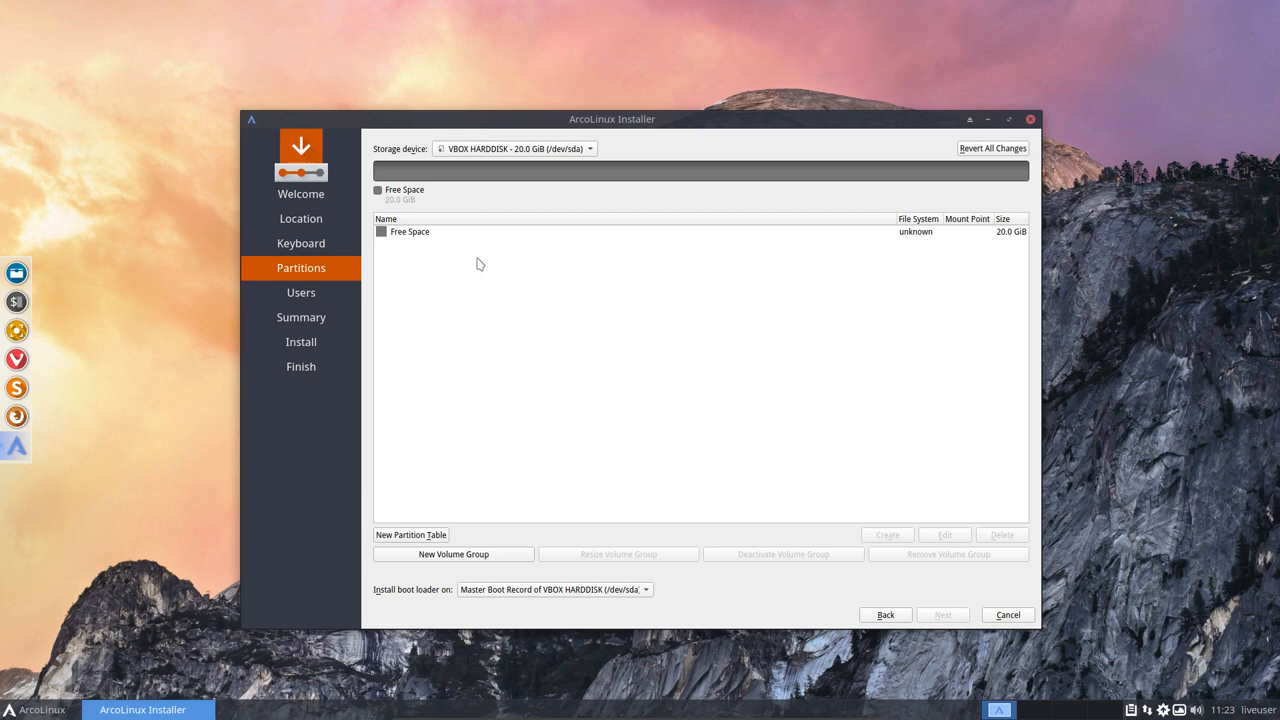
pyautogui.click(410, 231)
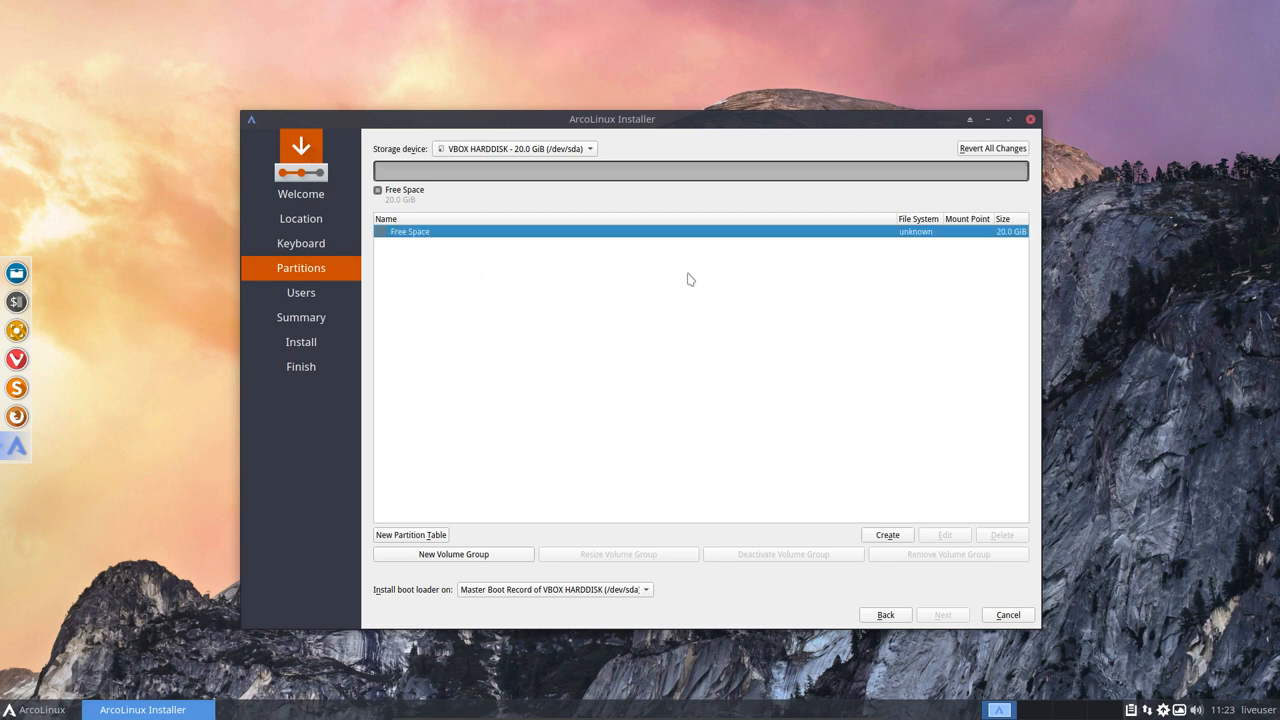
# Create a 500 MiB ext2 partition mounted at /boot, then select the remaining free space.
pyautogui.click(886, 534)
pyautogui.write('500 MiB')
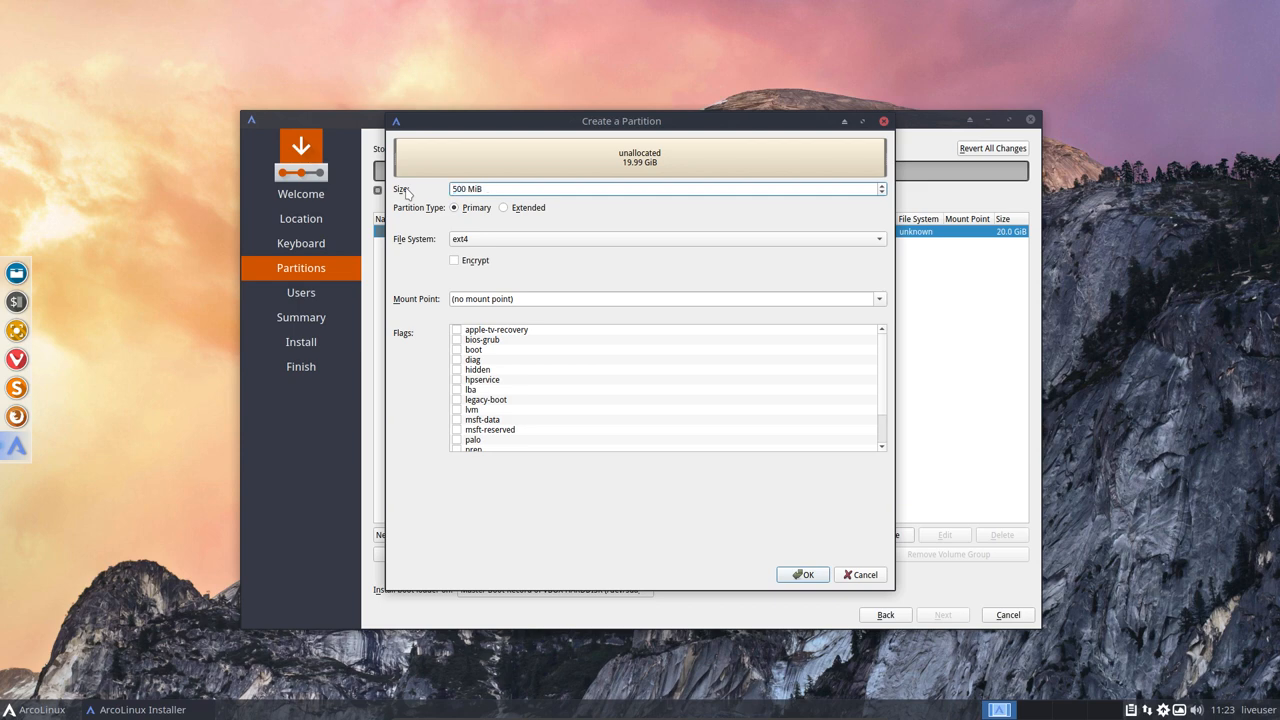
pyautogui.moveTo(419, 217)
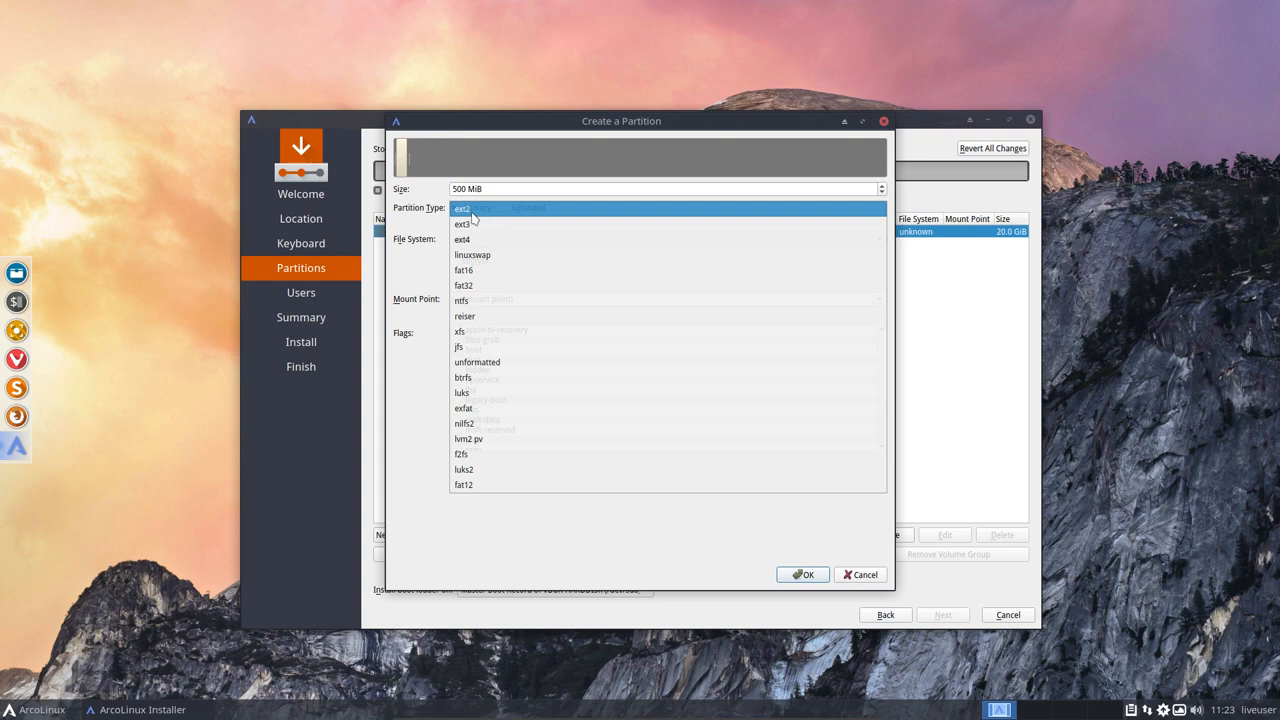
pyautogui.click(462, 208)
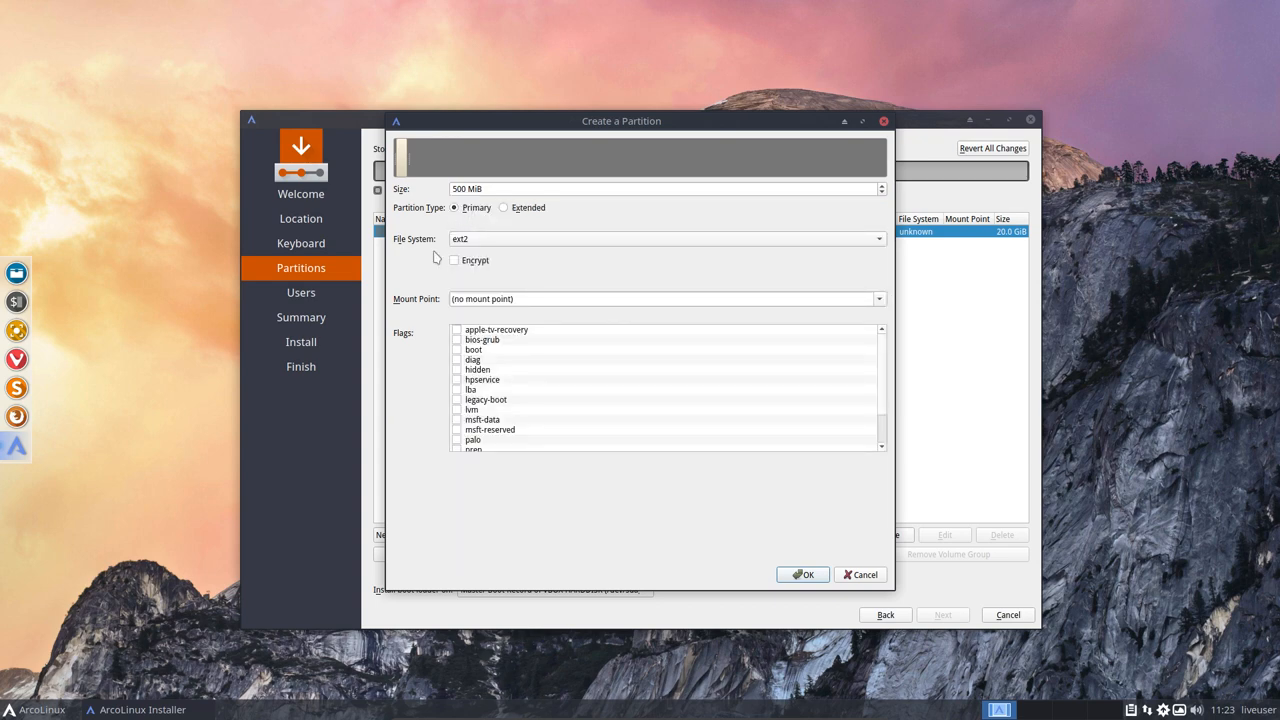
pyautogui.moveTo(785, 316)
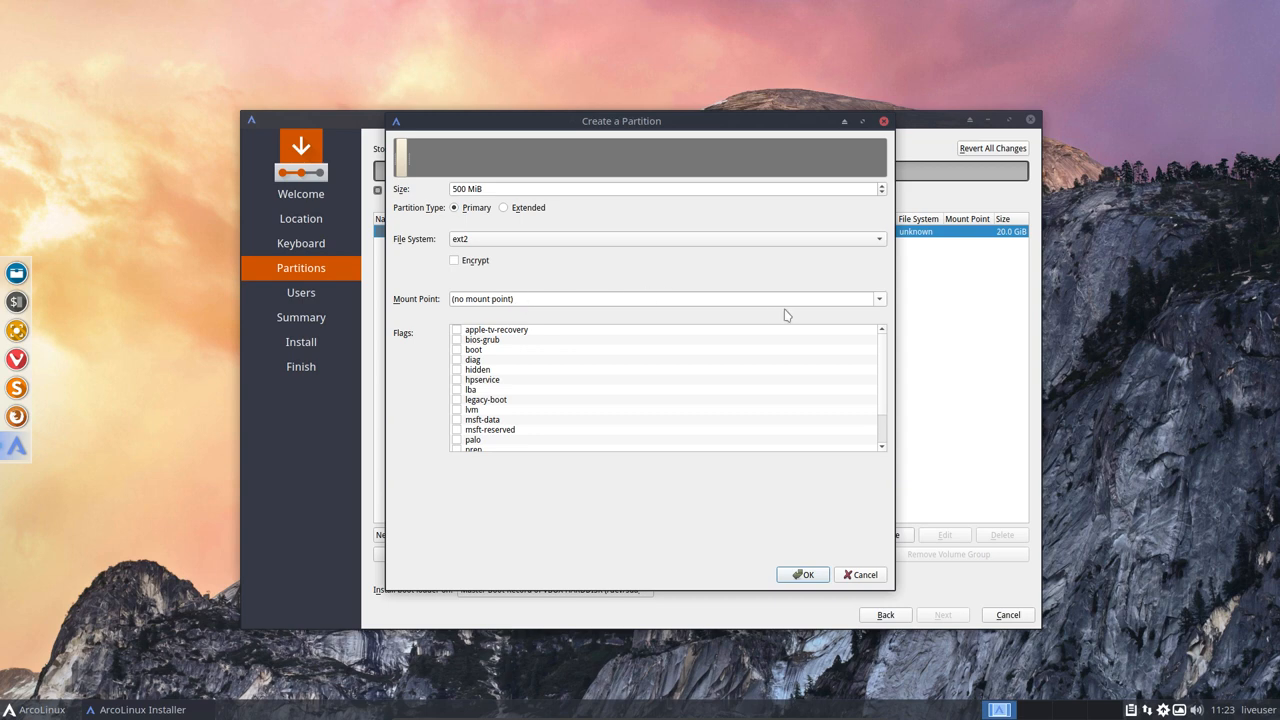
pyautogui.write('/boot')
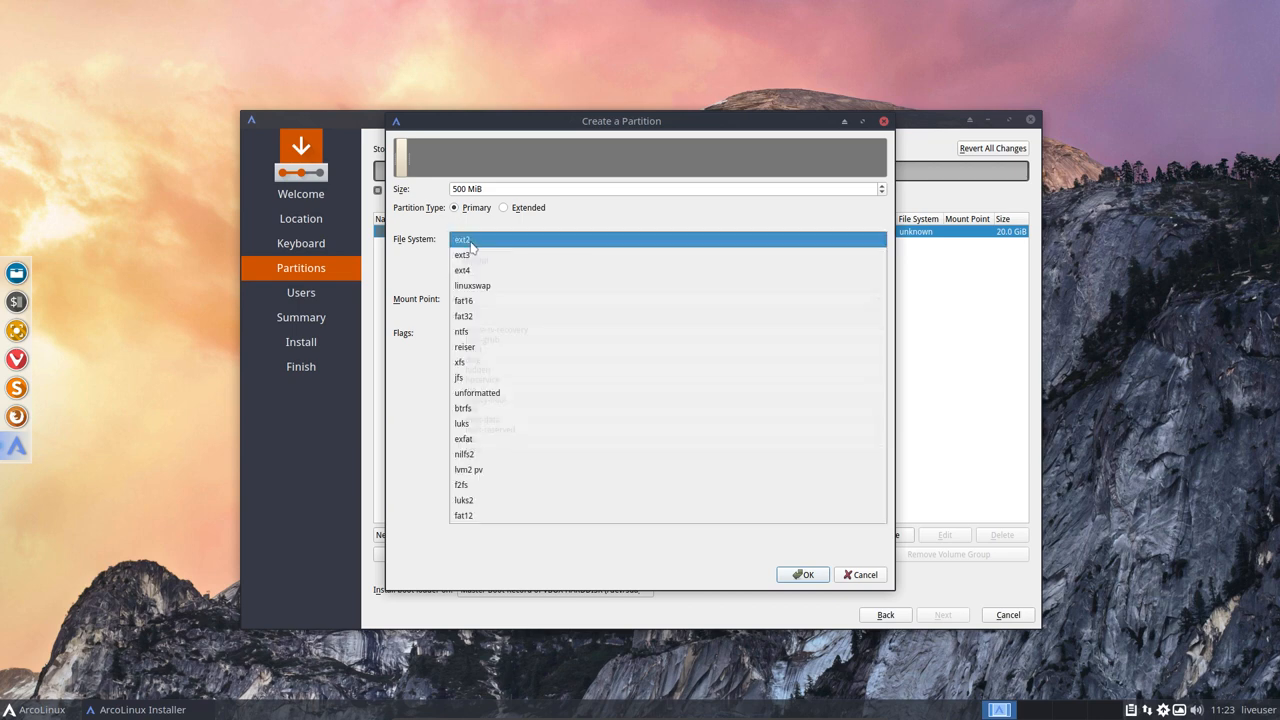
pyautogui.click(462, 239)
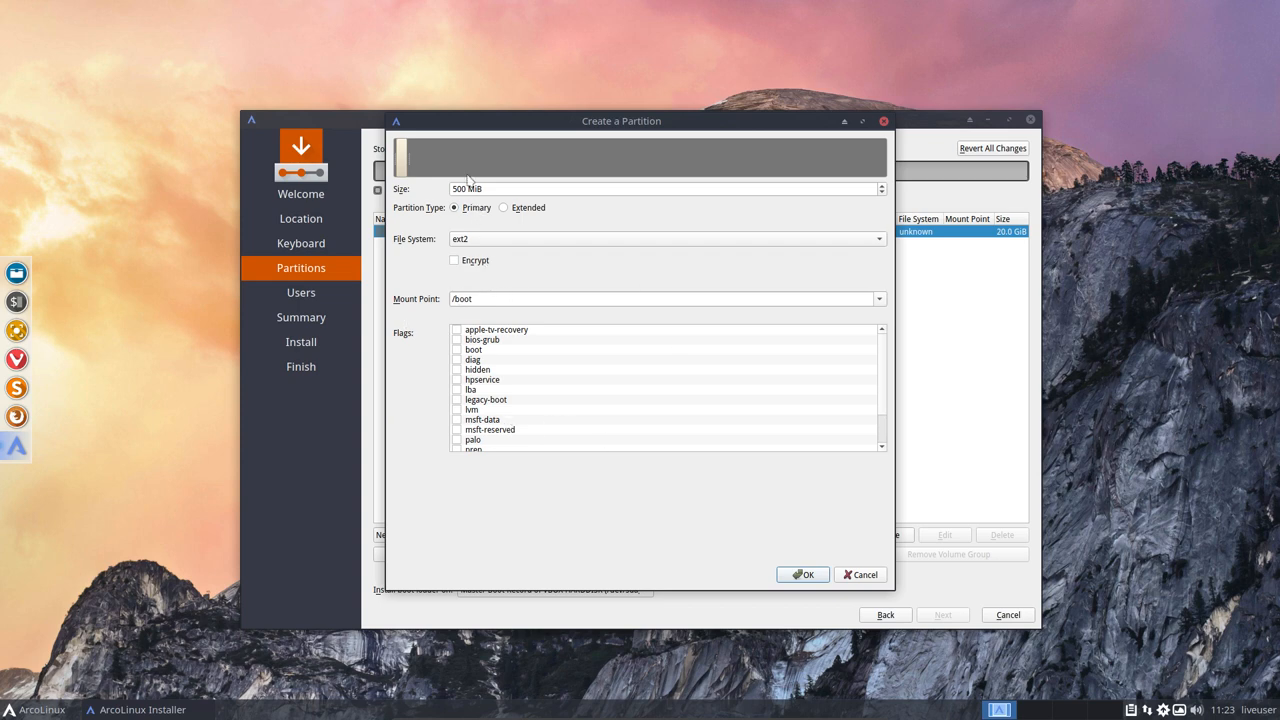
pyautogui.moveTo(492, 370)
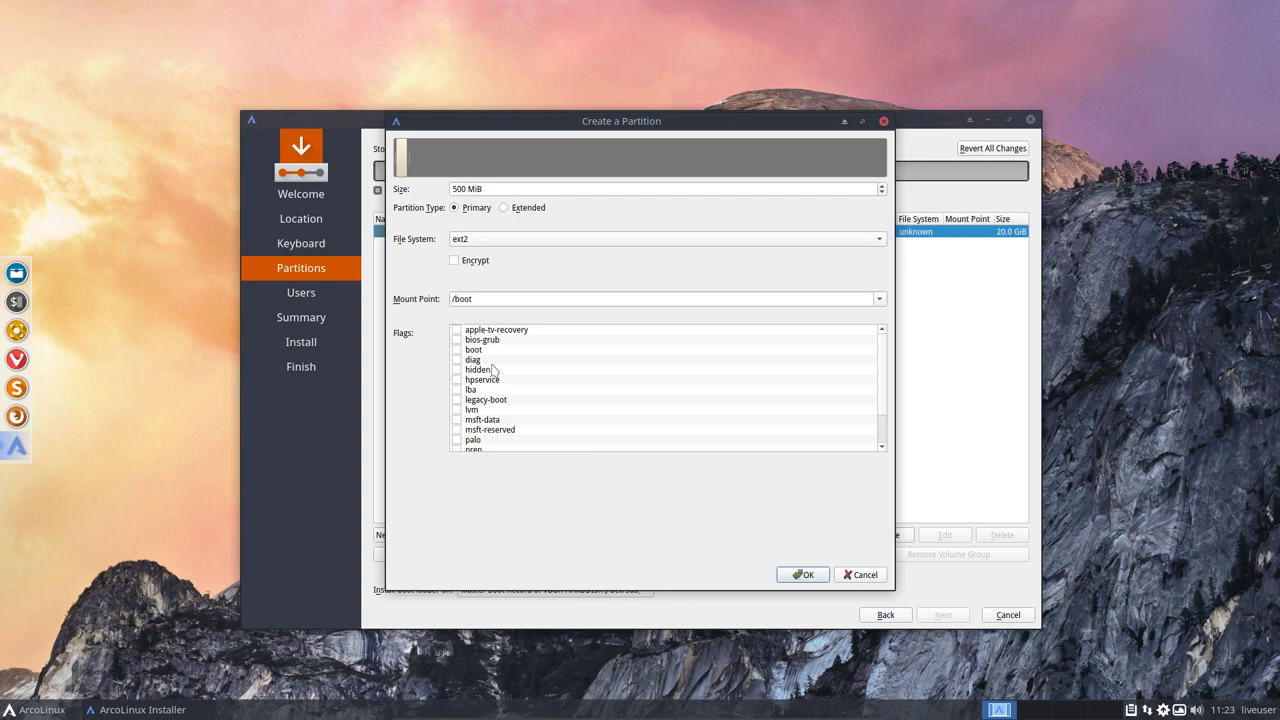
pyautogui.click(803, 574)
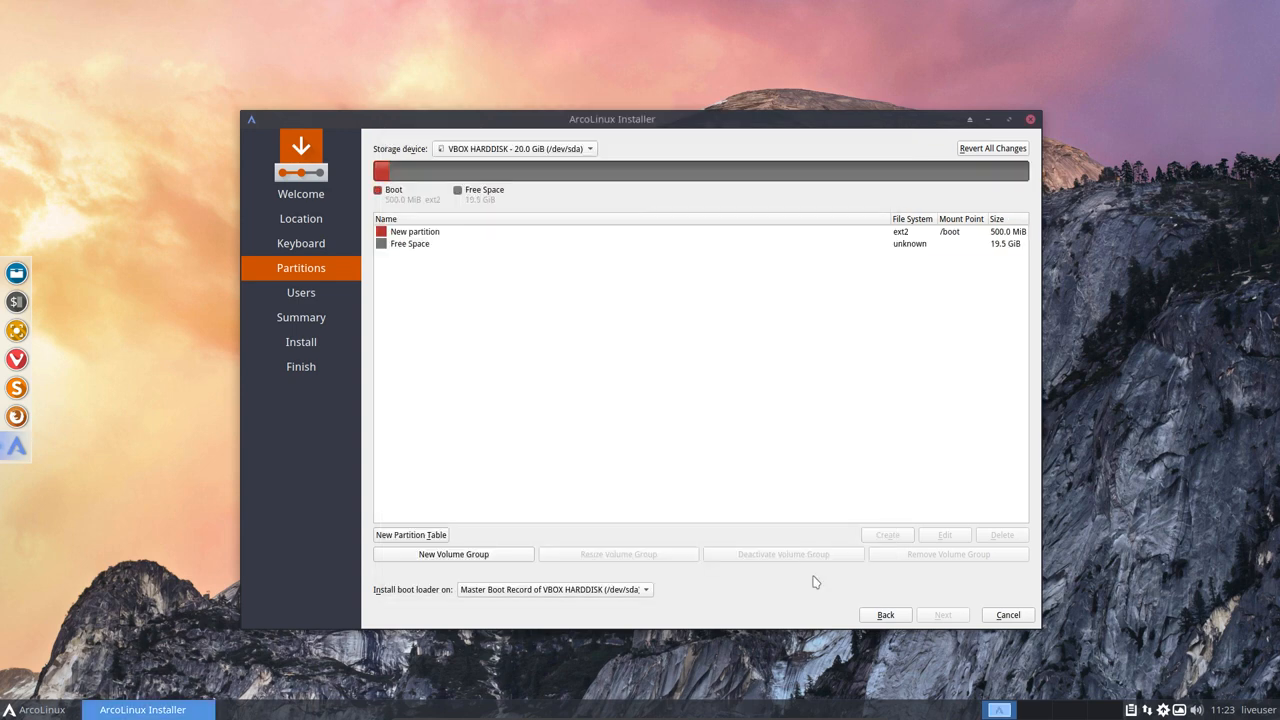
pyautogui.click(410, 243)
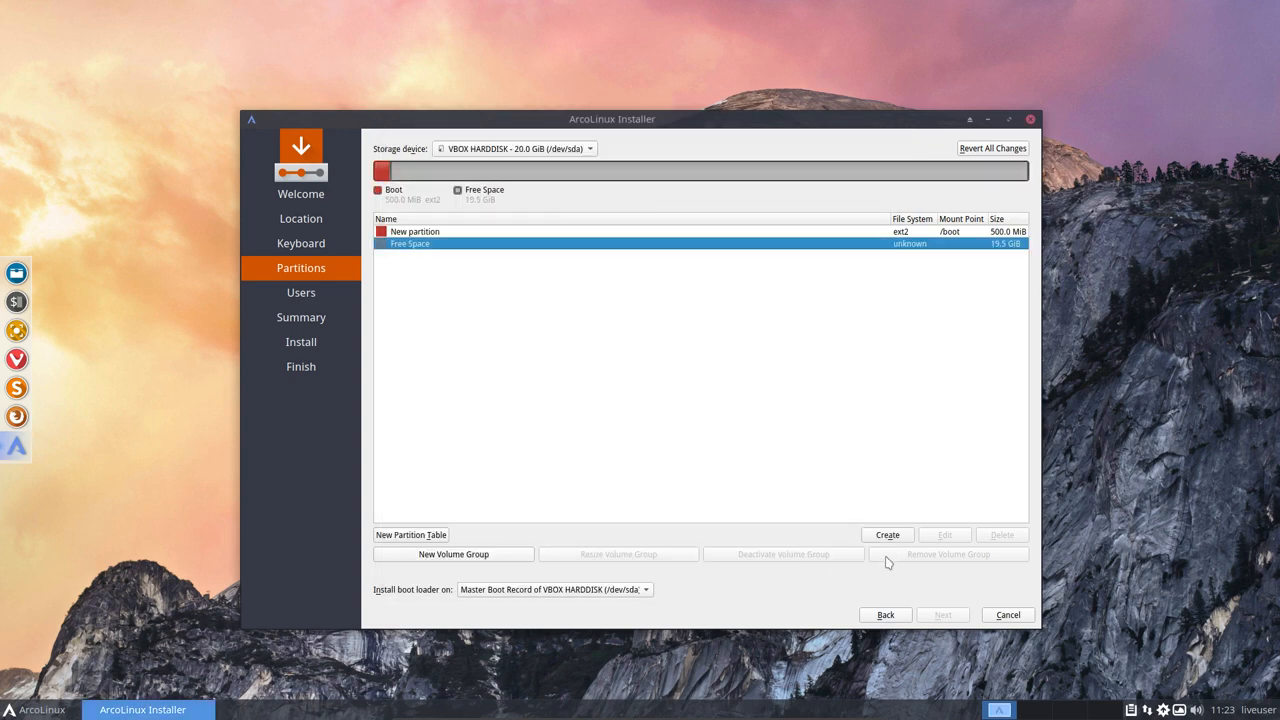
# Create a 19.5 GiB passphrase-encrypted partition mounted at /.
pyautogui.click(886, 534)
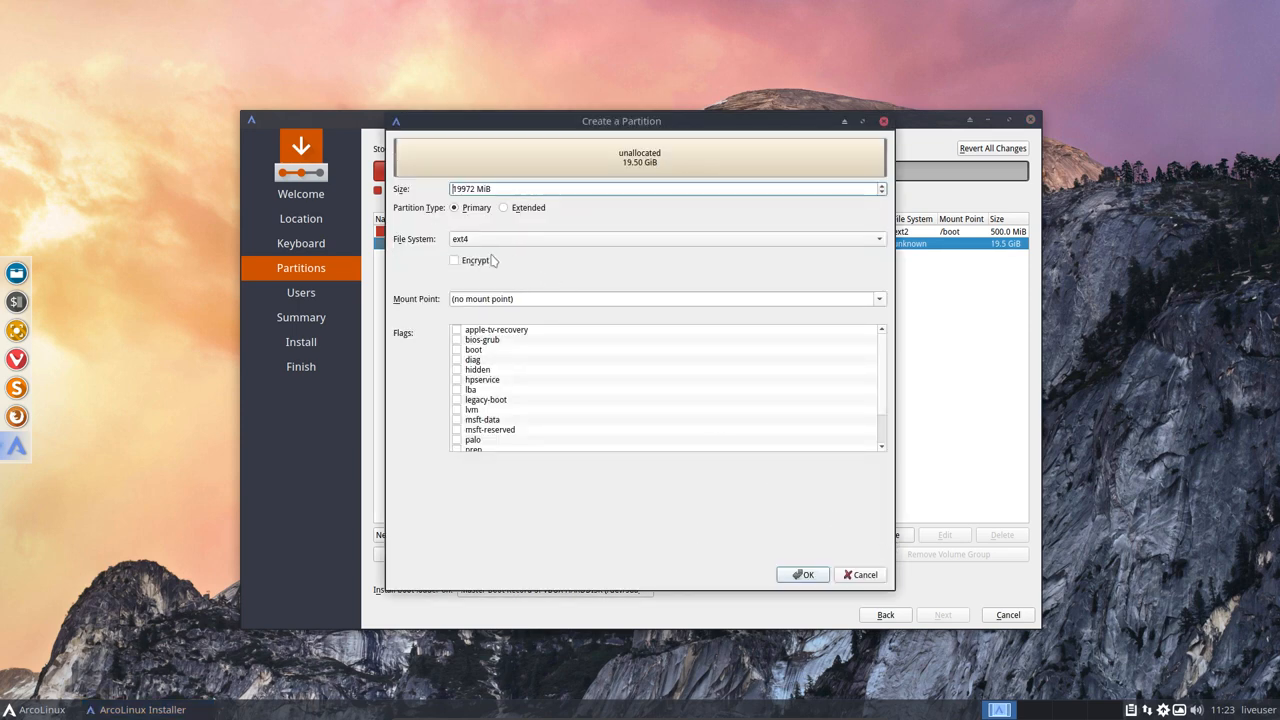
pyautogui.click(455, 260)
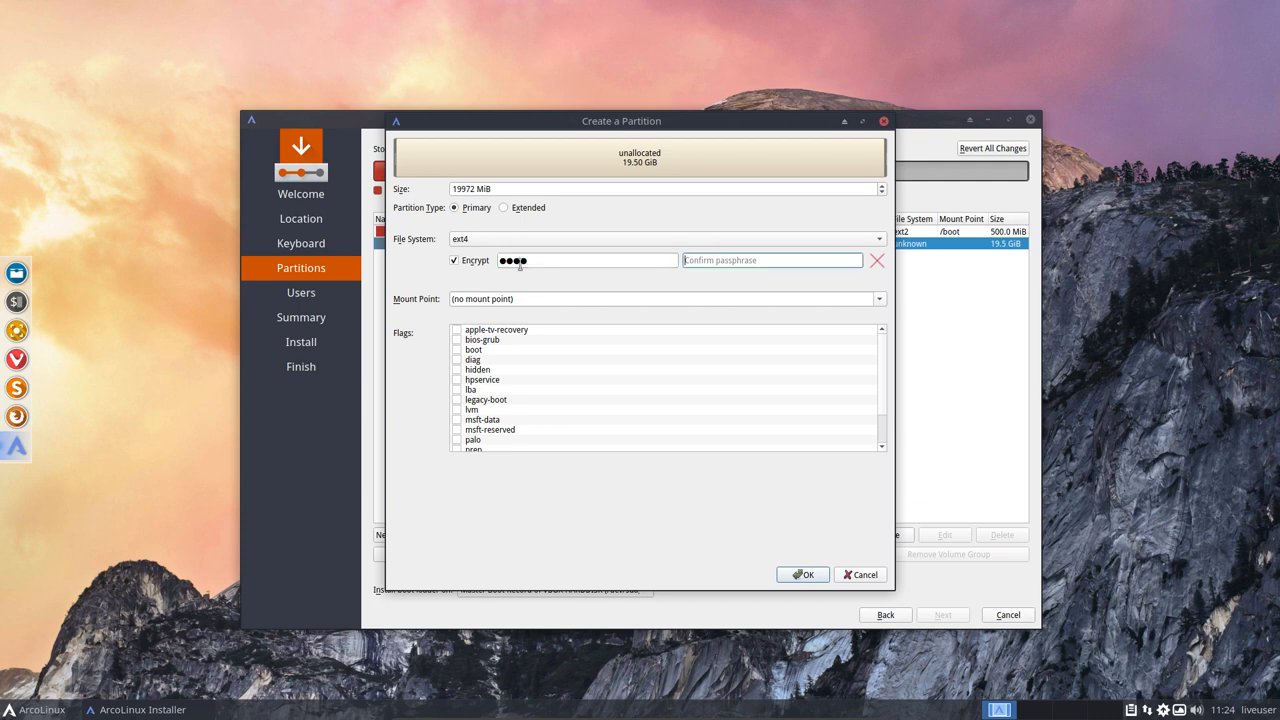
pyautogui.write('••••')
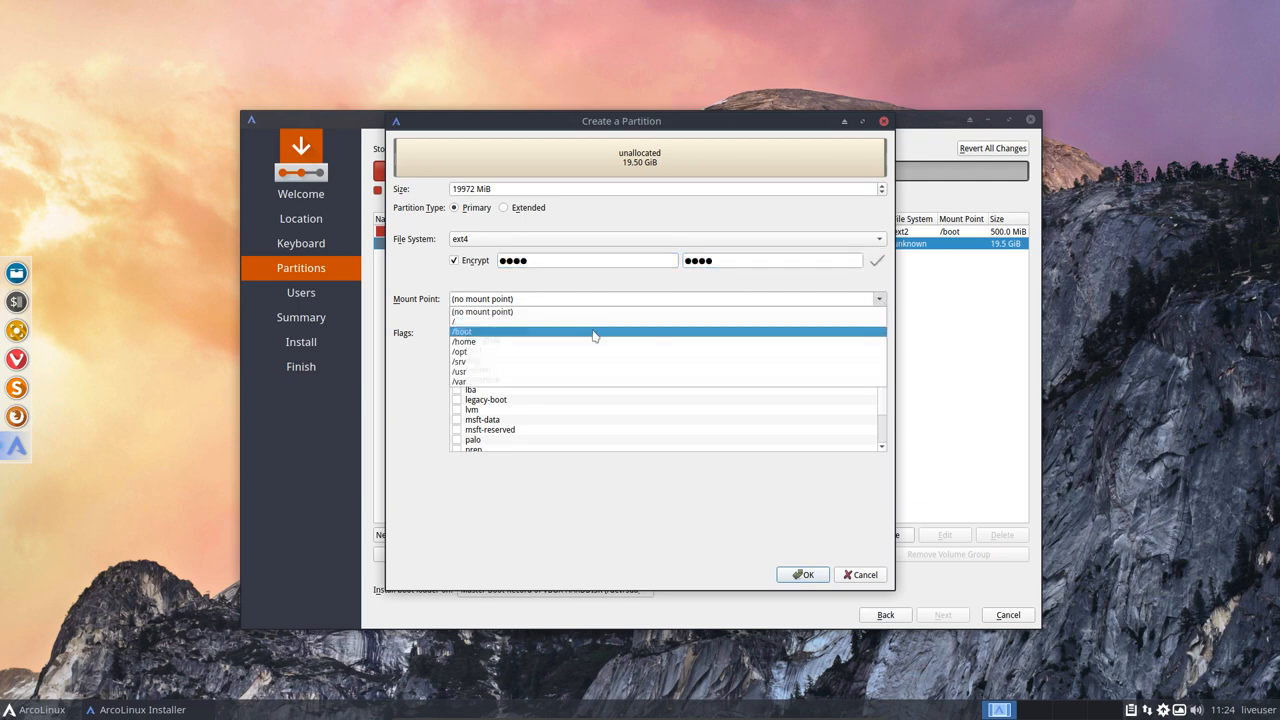
pyautogui.click(453, 322)
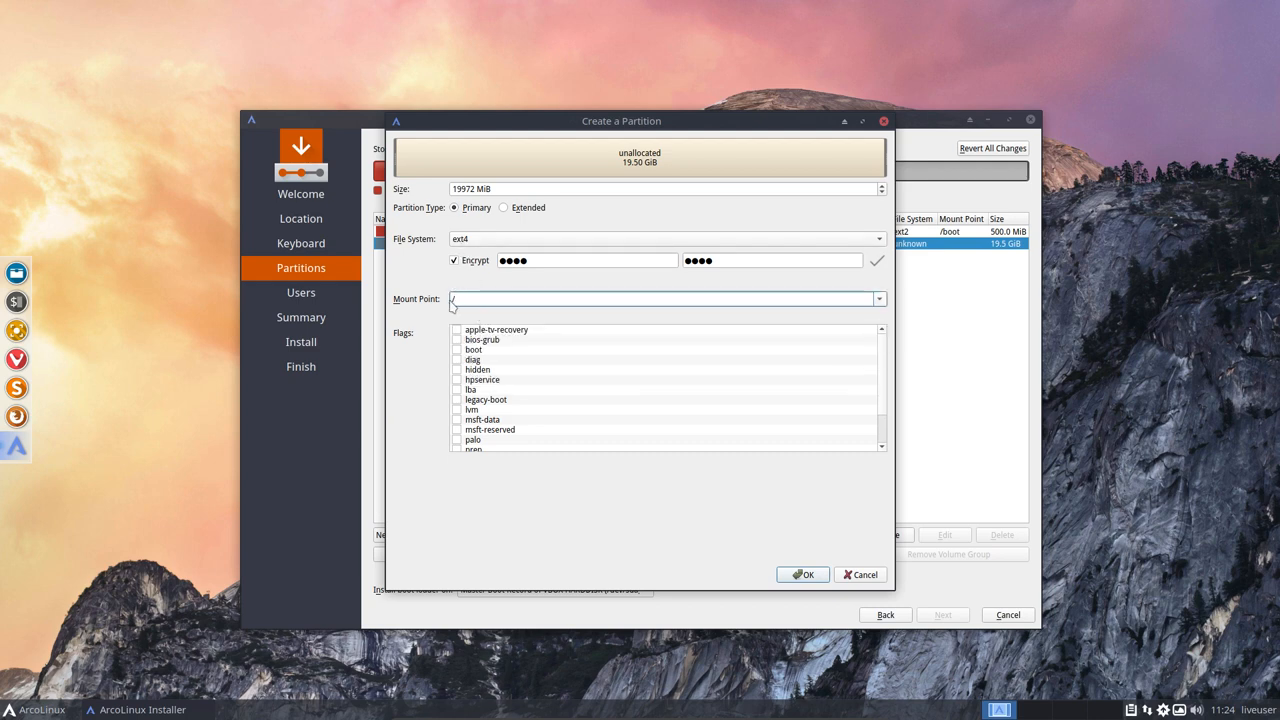
pyautogui.write('/')
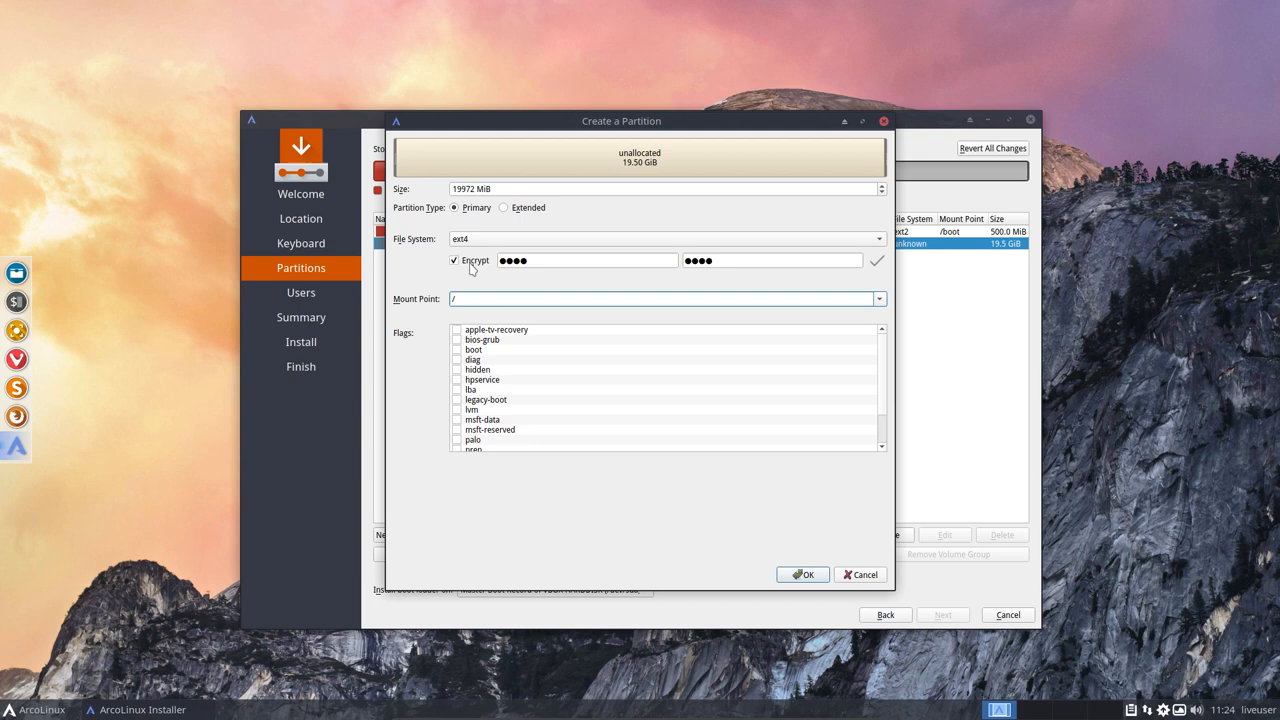
pyautogui.moveTo(708, 321)
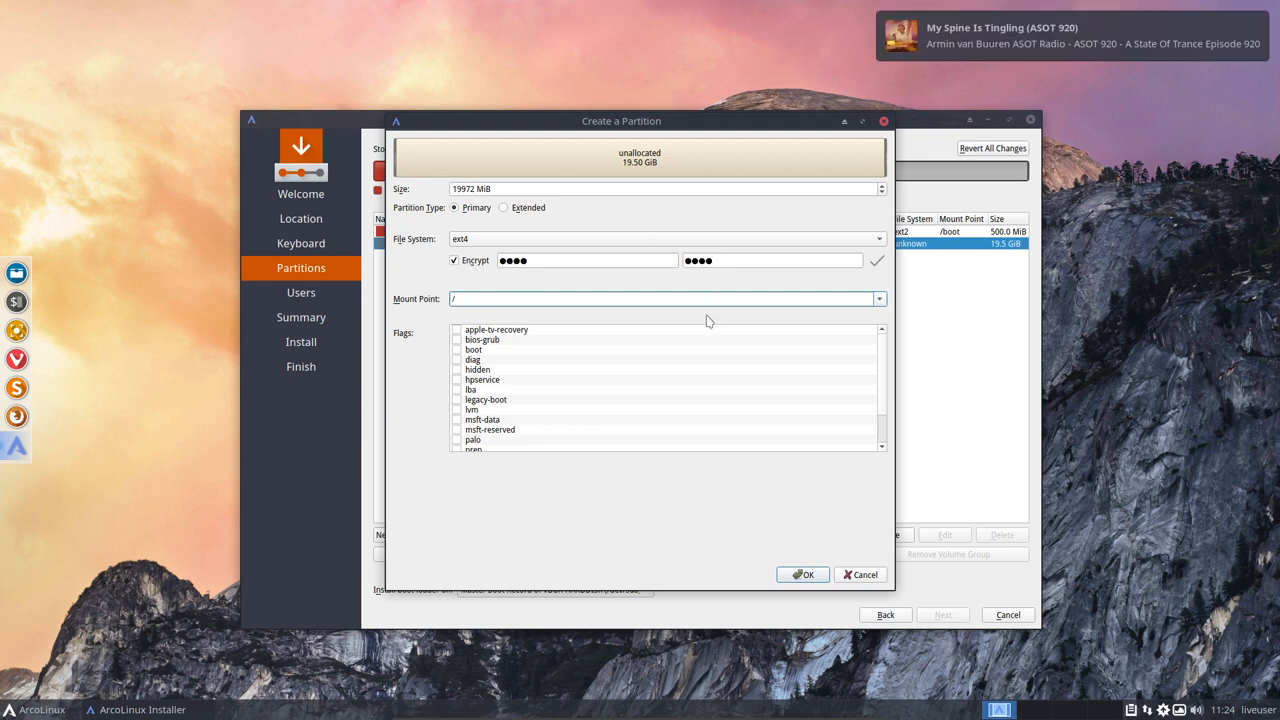
pyautogui.click(803, 574)
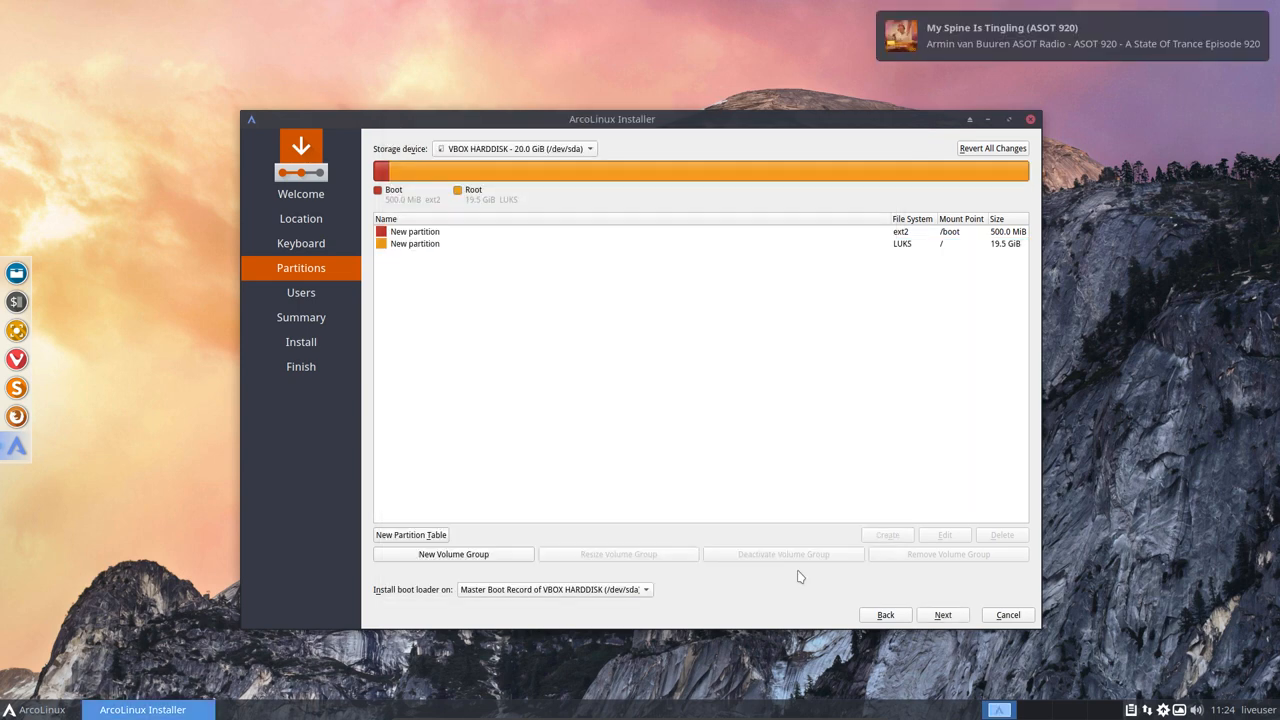
pyautogui.moveTo(553, 405)
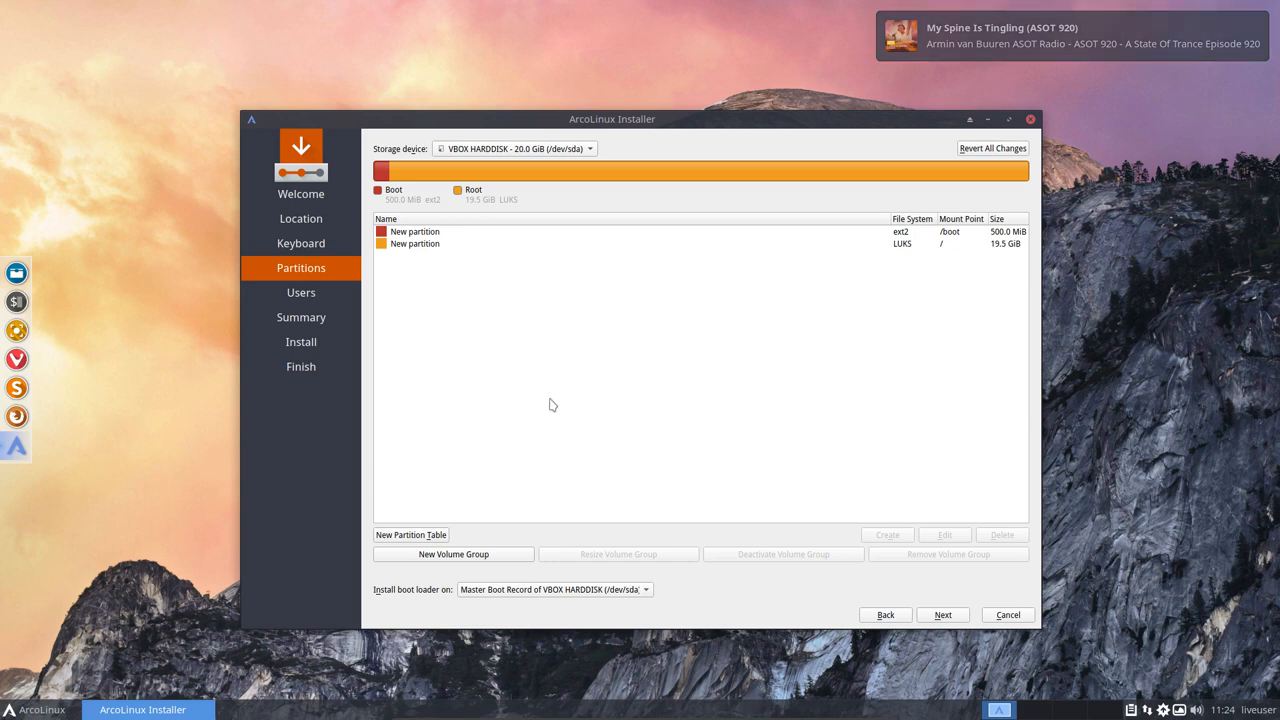
pyautogui.moveTo(894, 267)
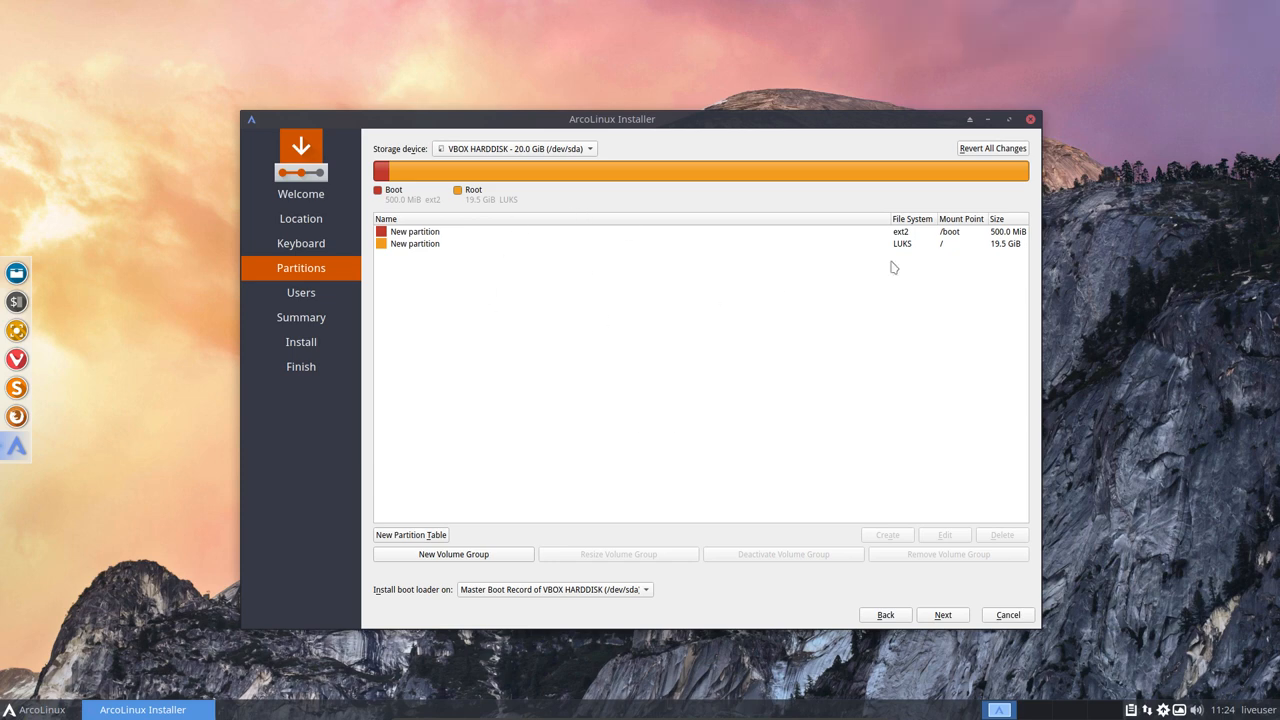
pyautogui.moveTo(938, 241)
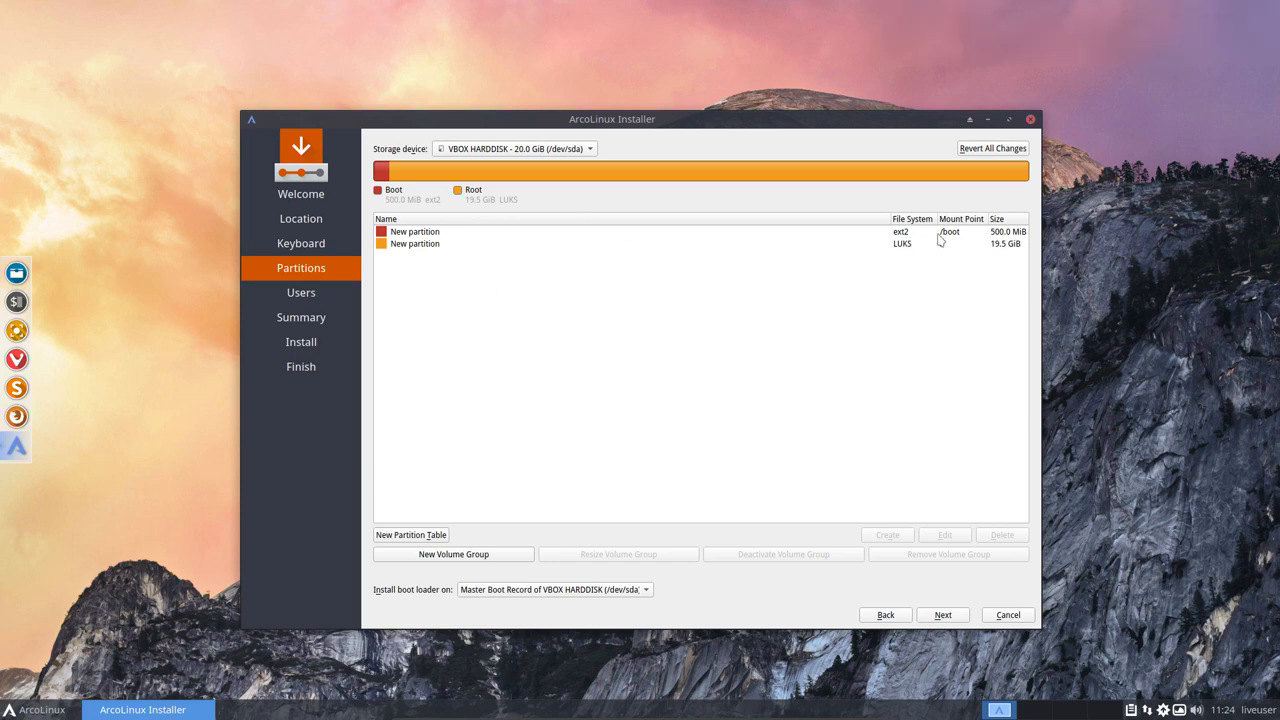
pyautogui.moveTo(941, 243)
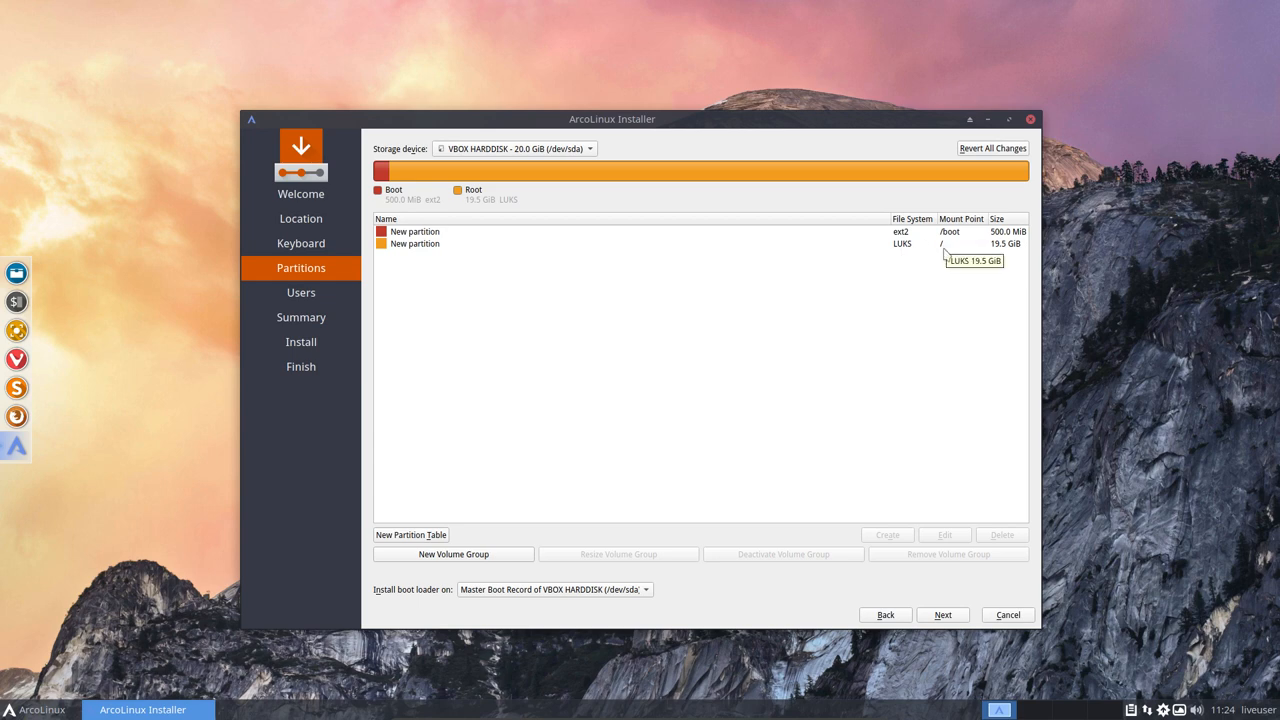
# Continue past partitioning to trigger the 'Boot partition not encrypted' warning.
pyautogui.click(941, 614)
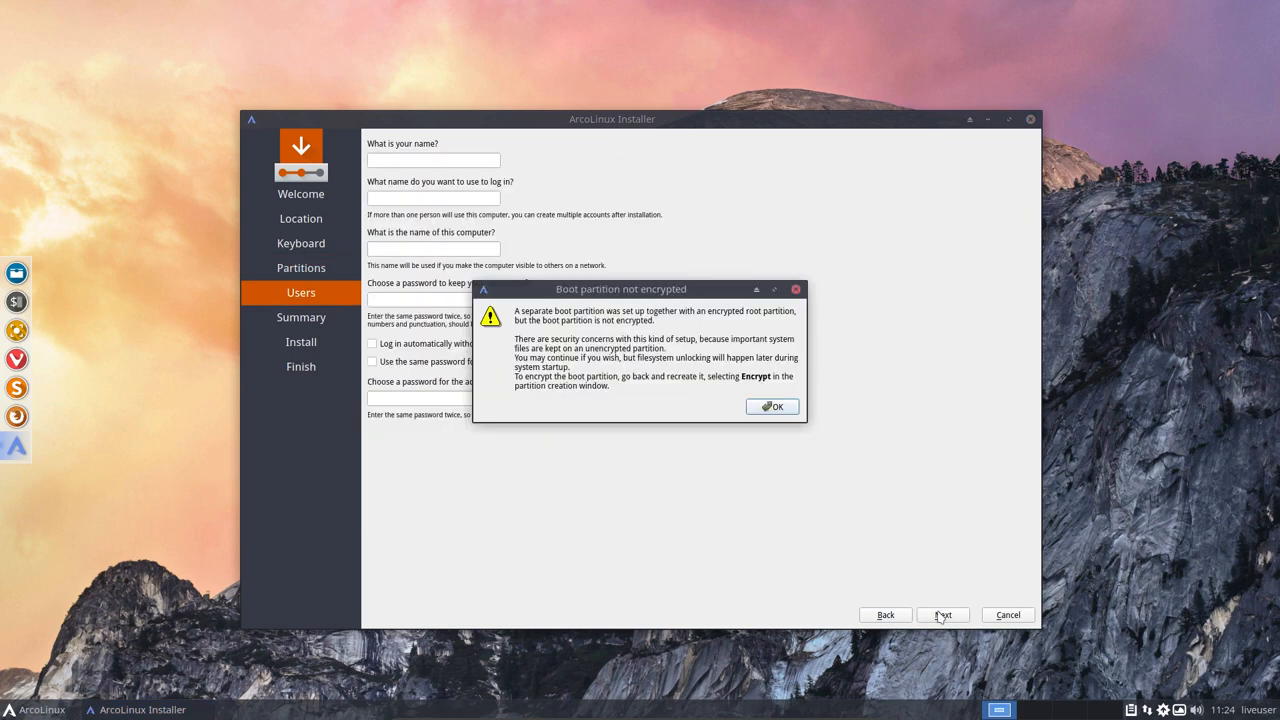
pyautogui.moveTo(625, 322)
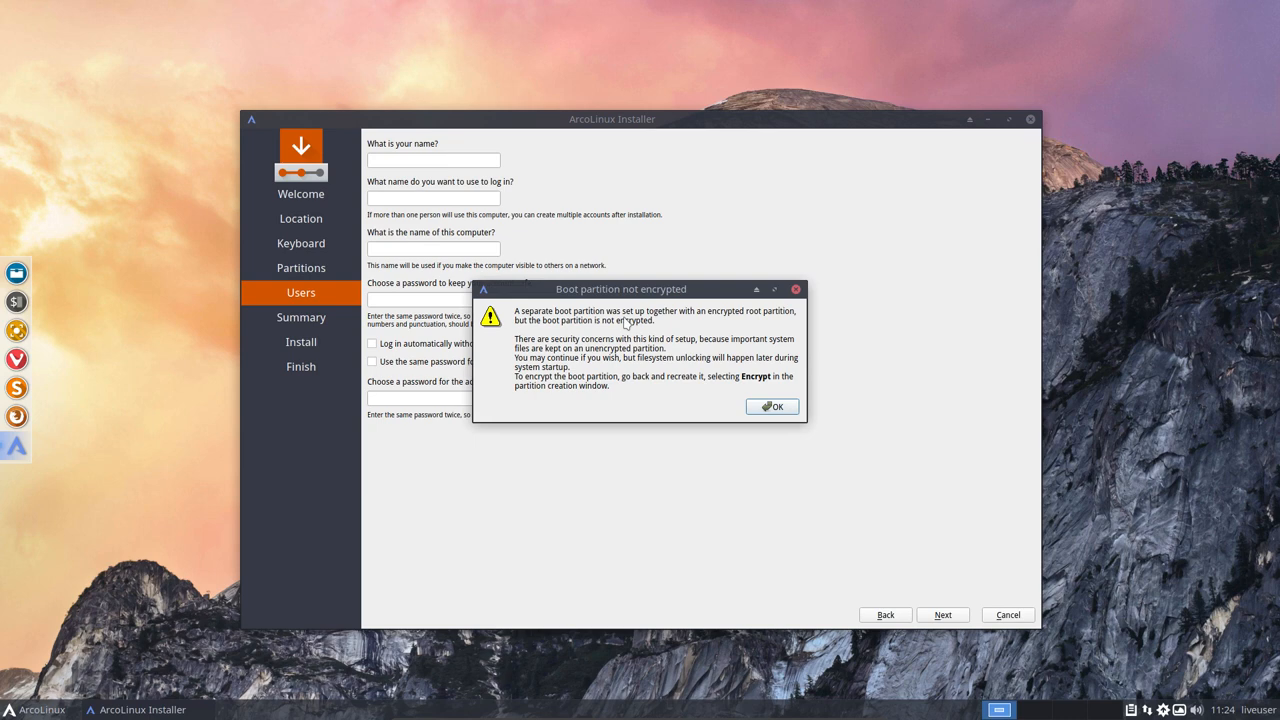
pyautogui.moveTo(635, 311)
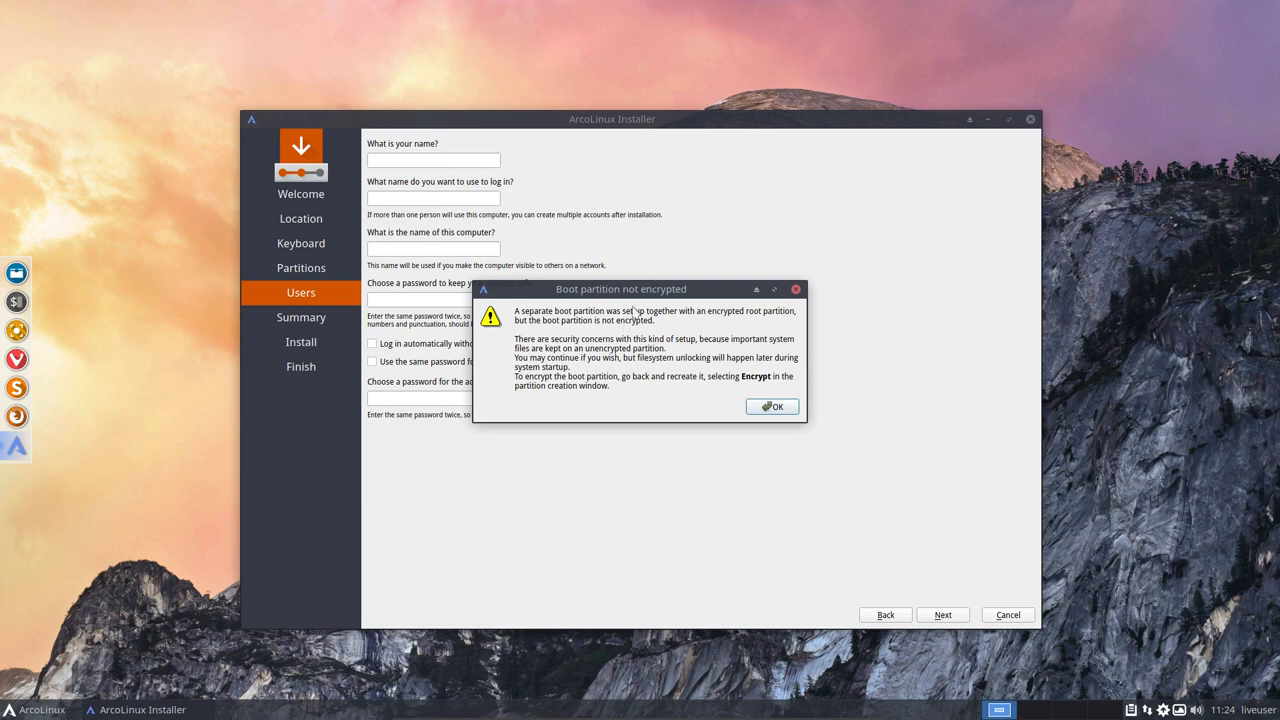
pyautogui.moveTo(627, 323)
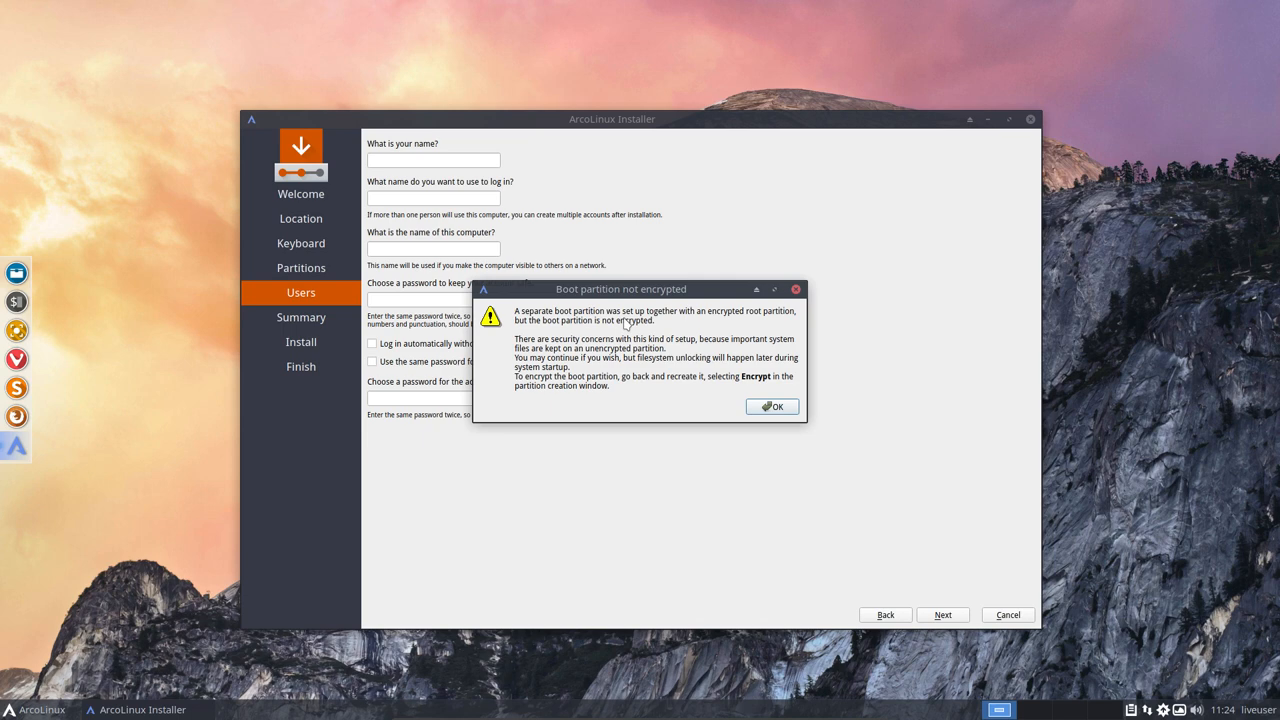
pyautogui.moveTo(625, 323)
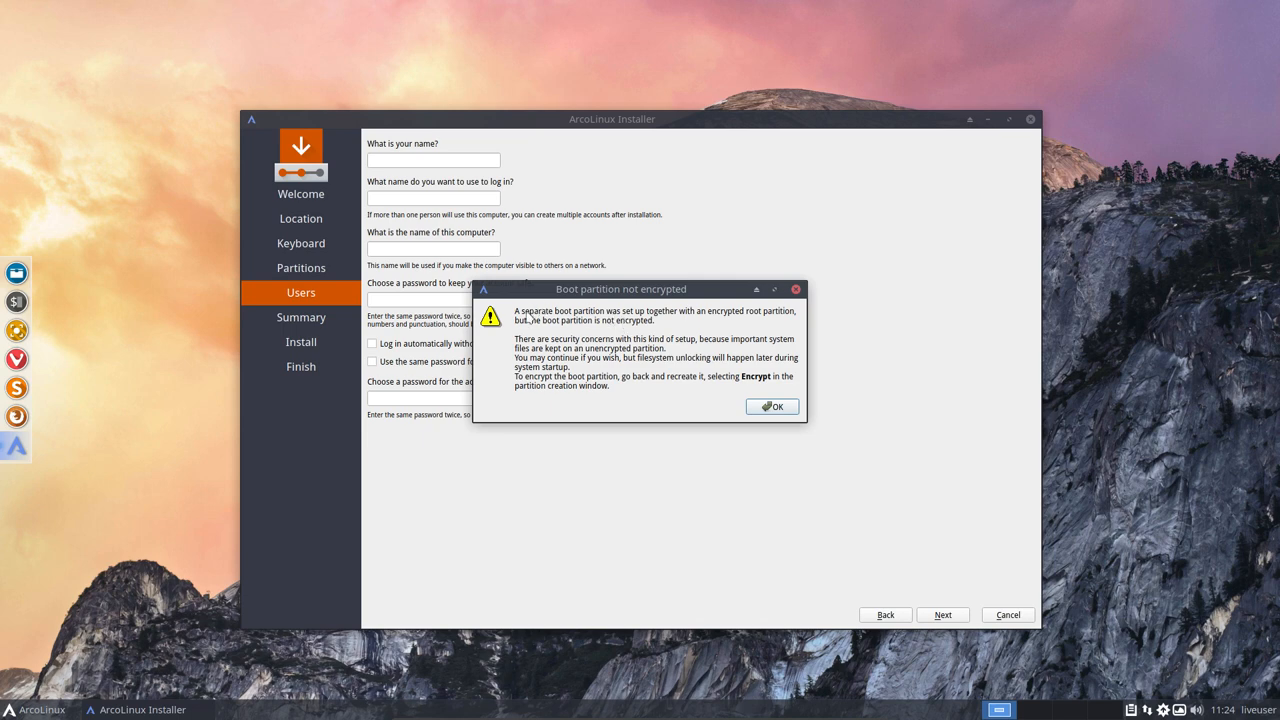
pyautogui.moveTo(727, 325)
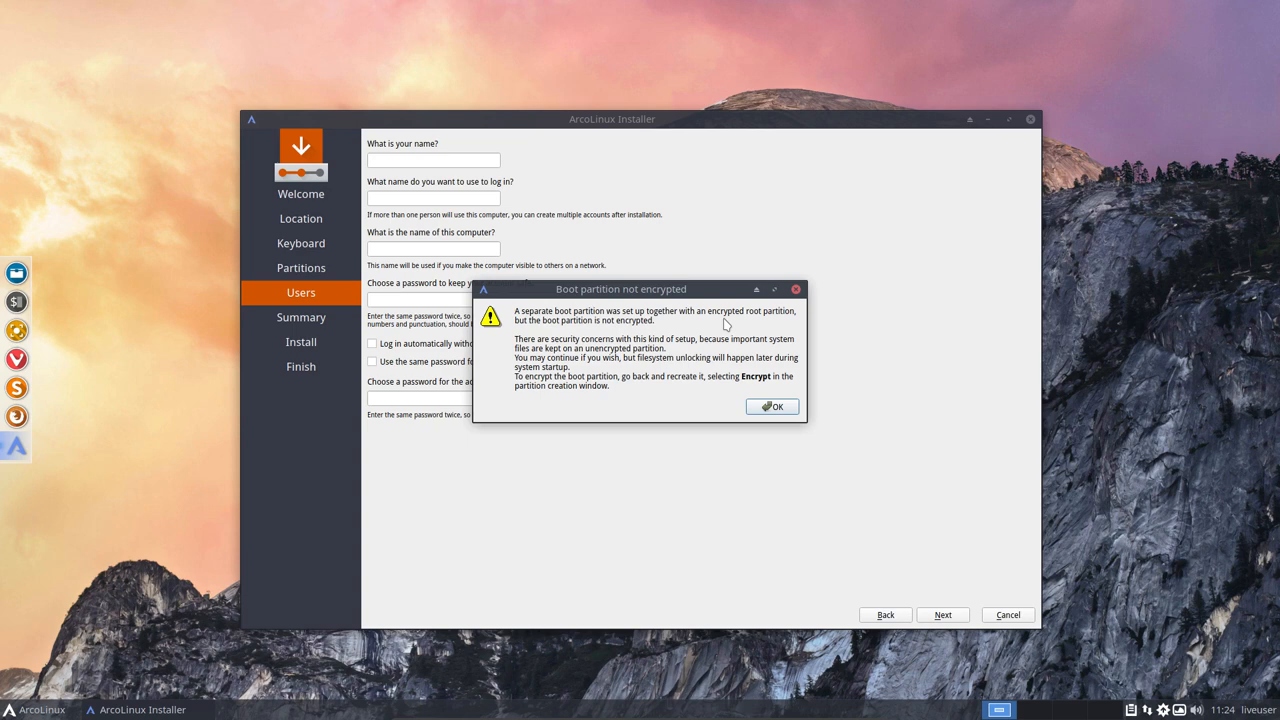
pyautogui.moveTo(593, 329)
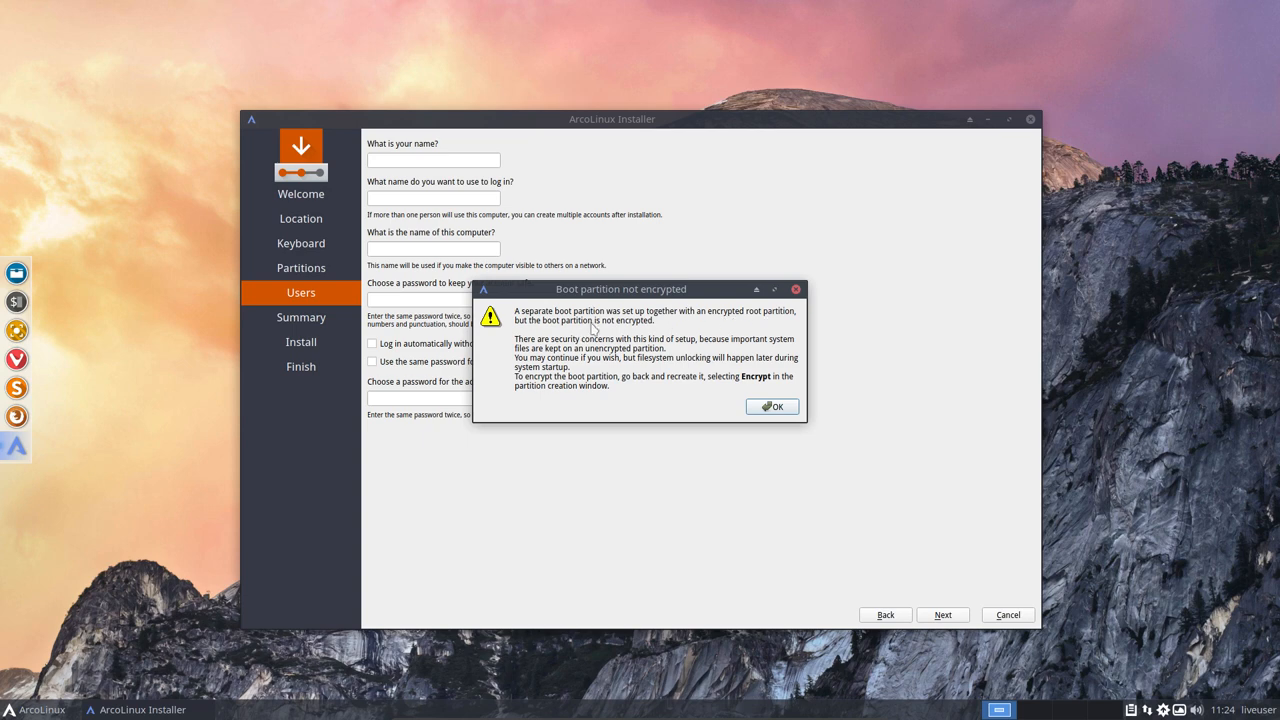
pyautogui.moveTo(632, 352)
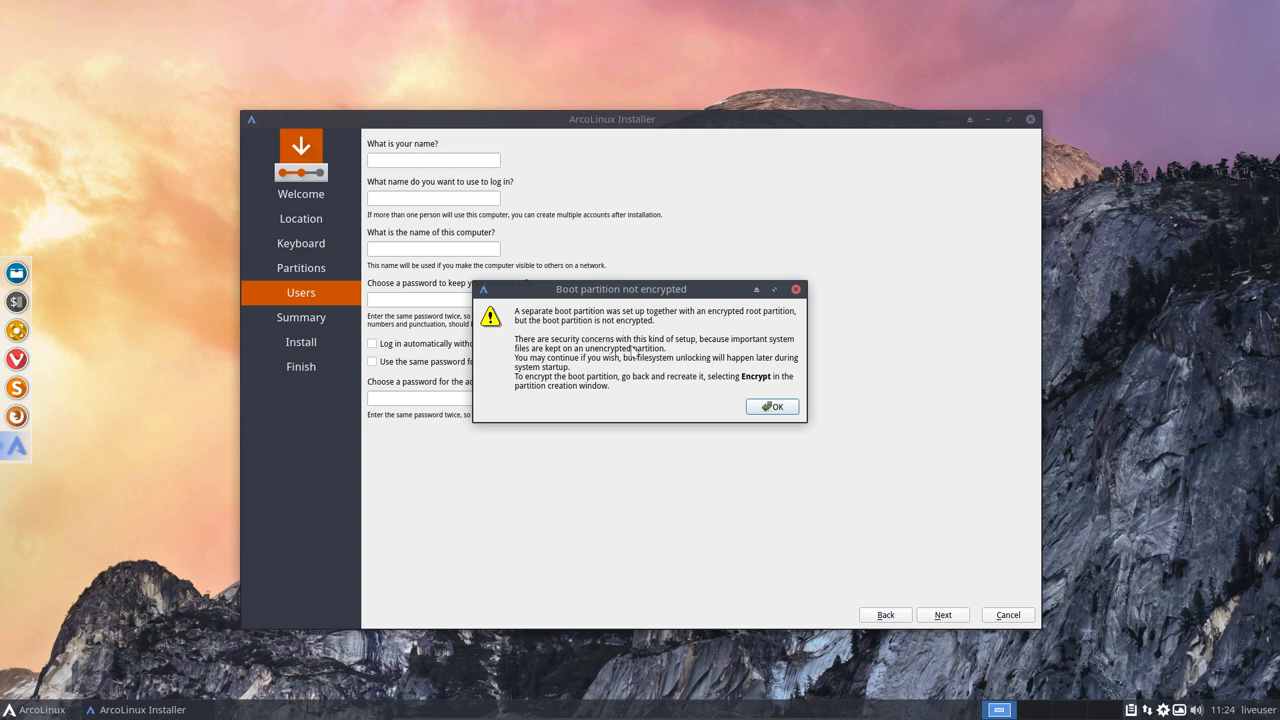
pyautogui.moveTo(780, 348)
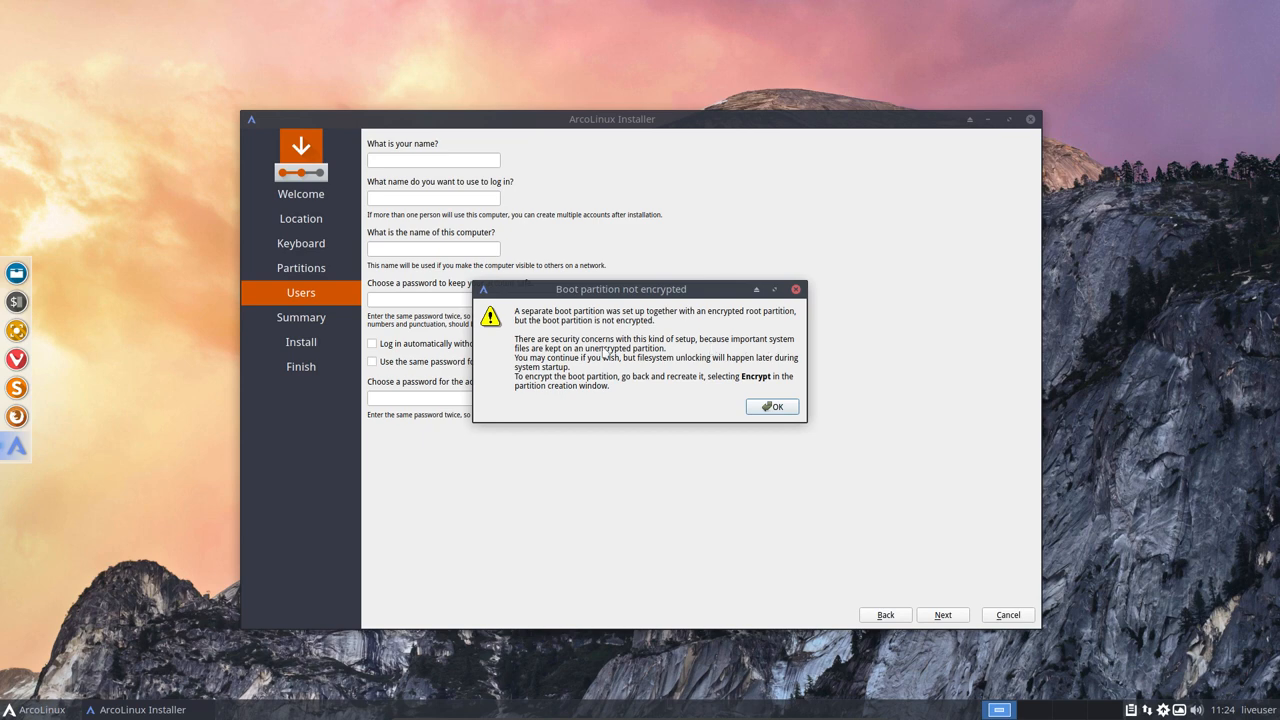
pyautogui.moveTo(636, 357)
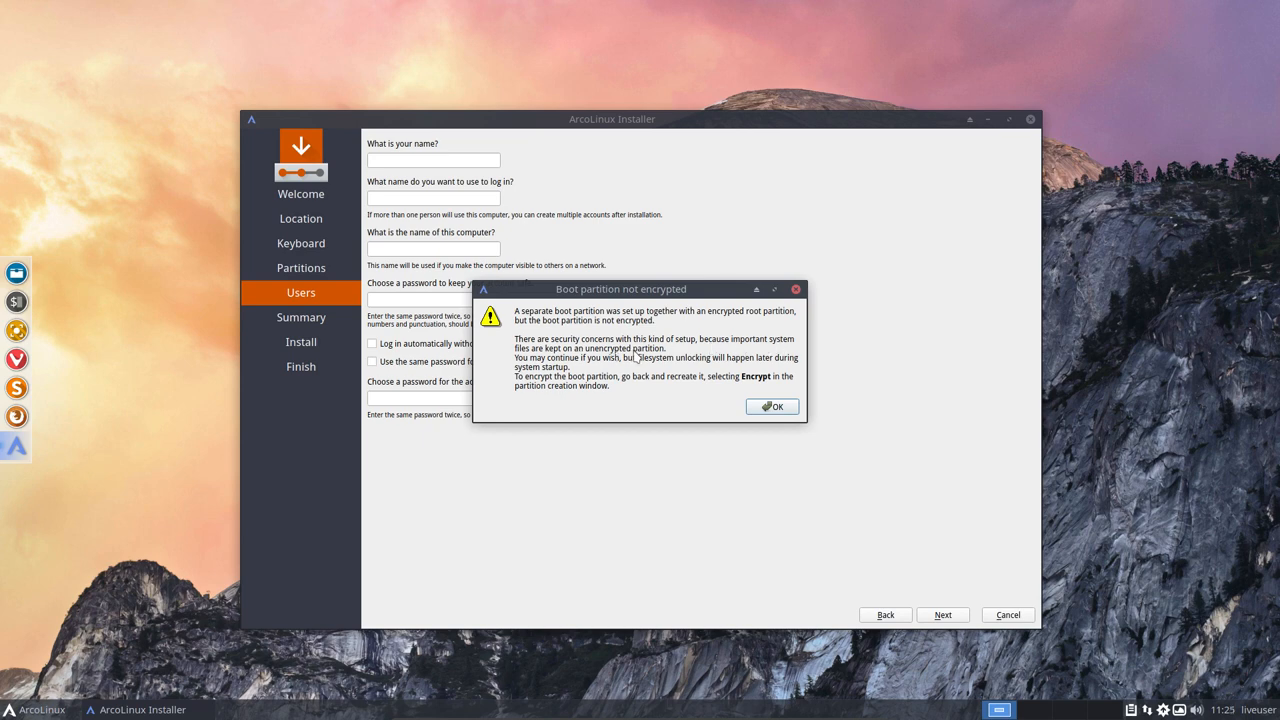
pyautogui.moveTo(617, 367)
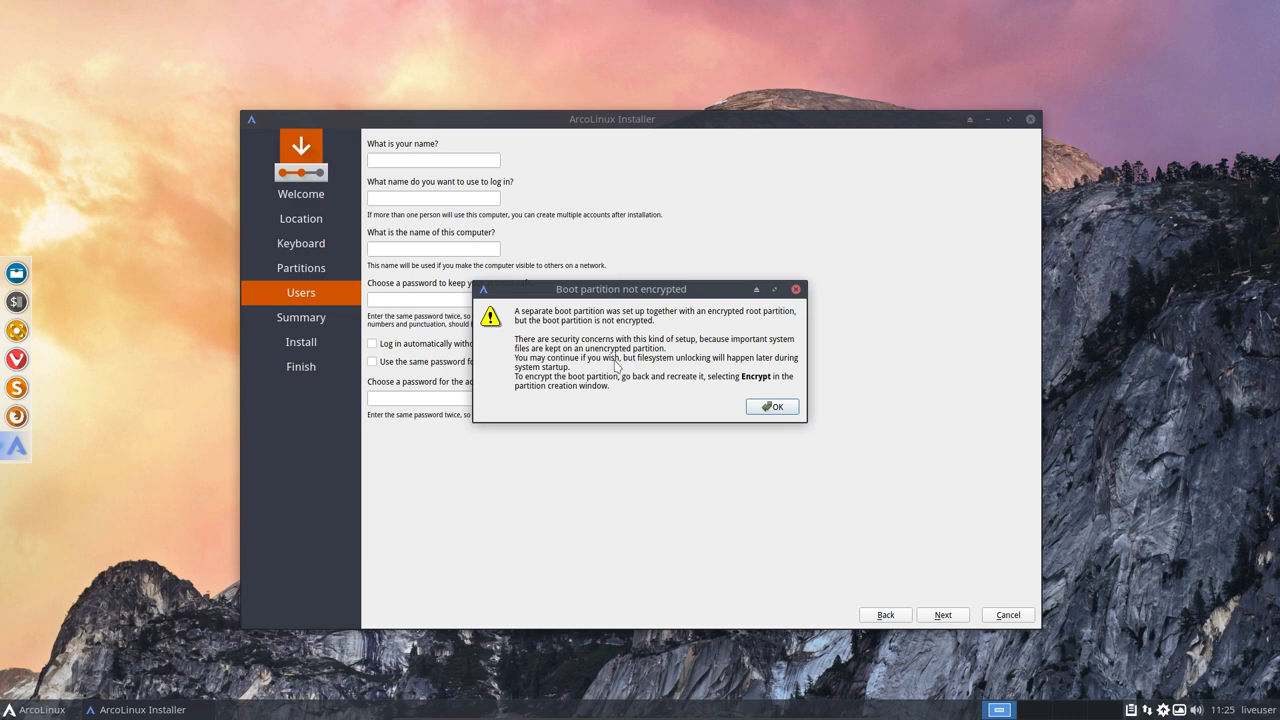
pyautogui.moveTo(713, 367)
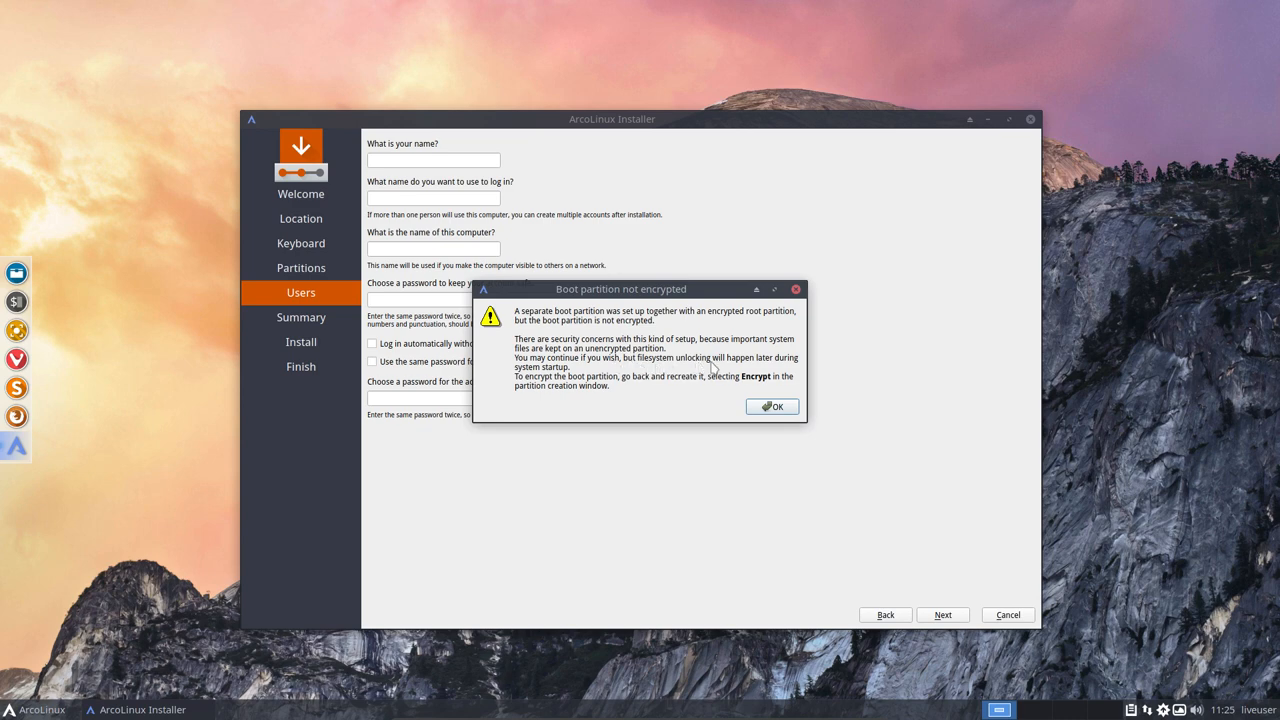
pyautogui.moveTo(607, 374)
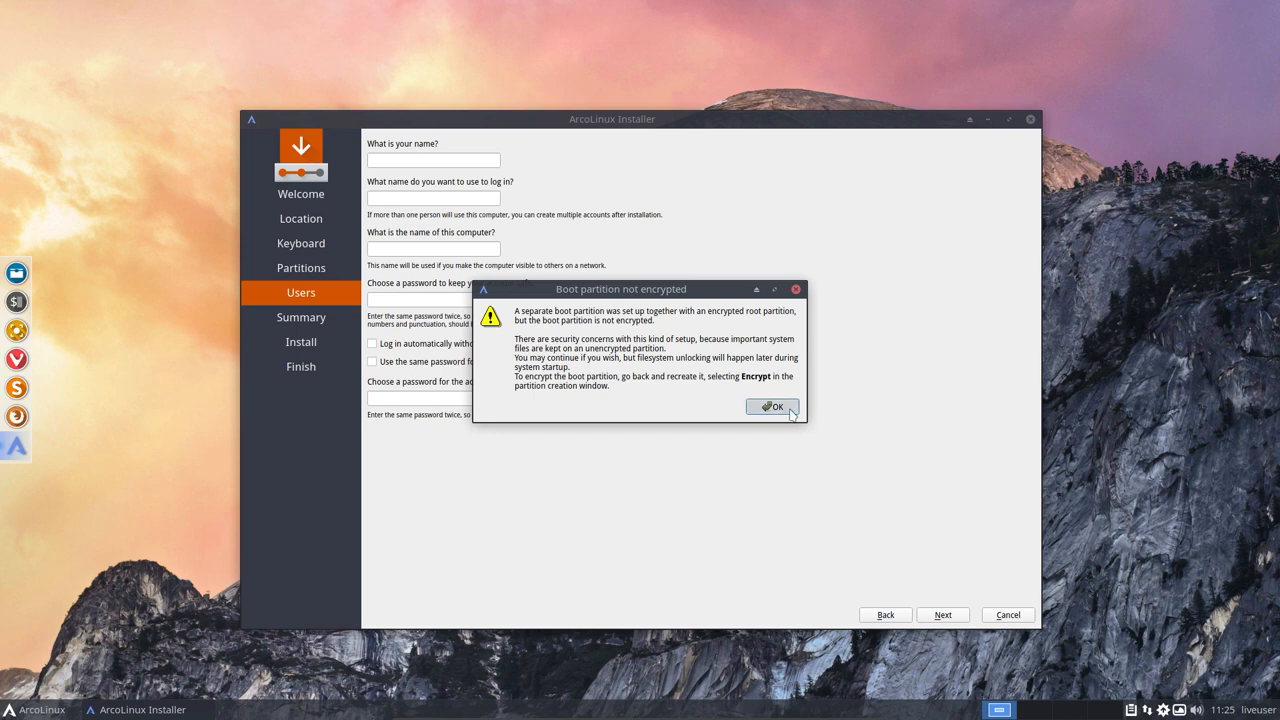
# Dismiss the warning, enter user 'erik', computer name ArcoLinux and password, then continue.
pyautogui.click(771, 406)
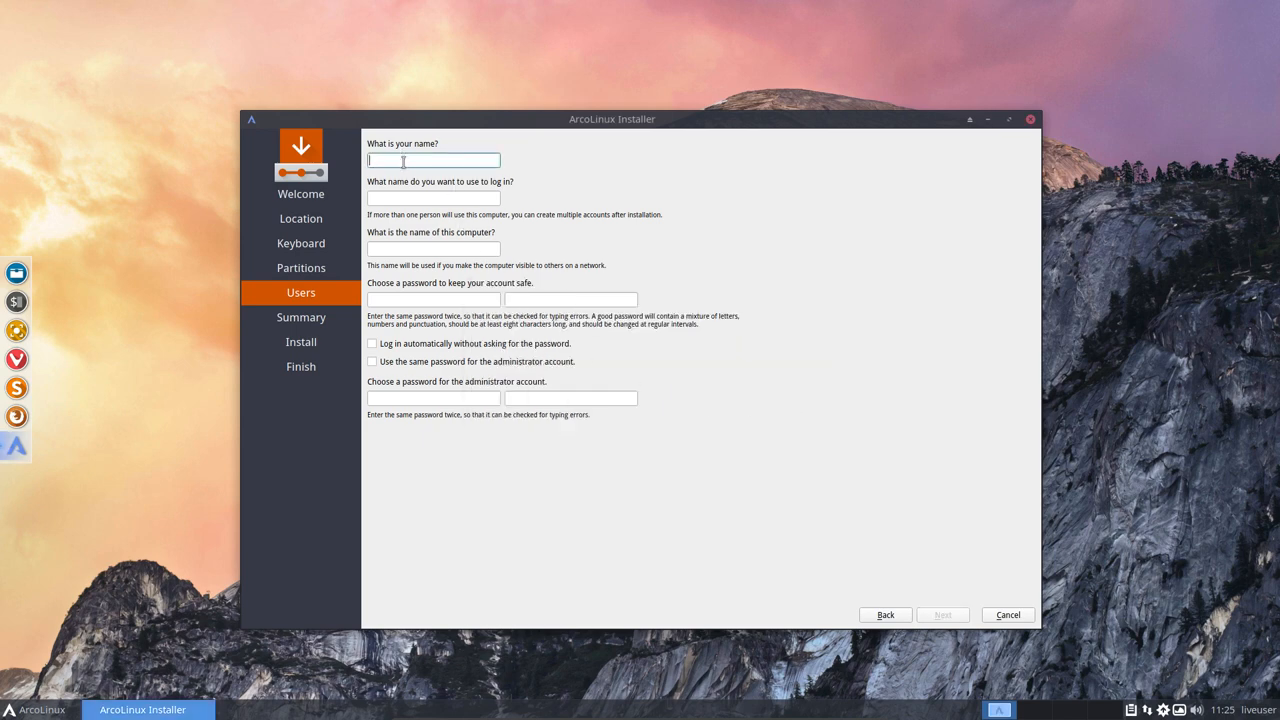
pyautogui.write('erik')
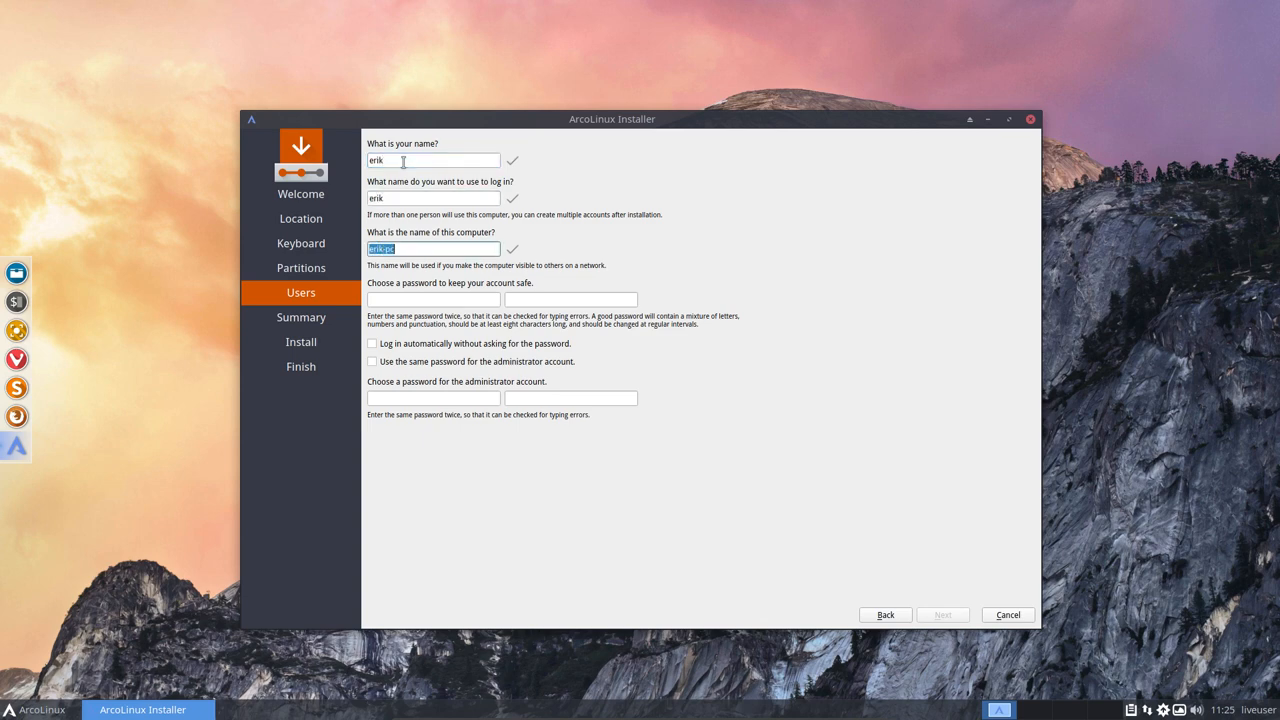
pyautogui.write('Arco')
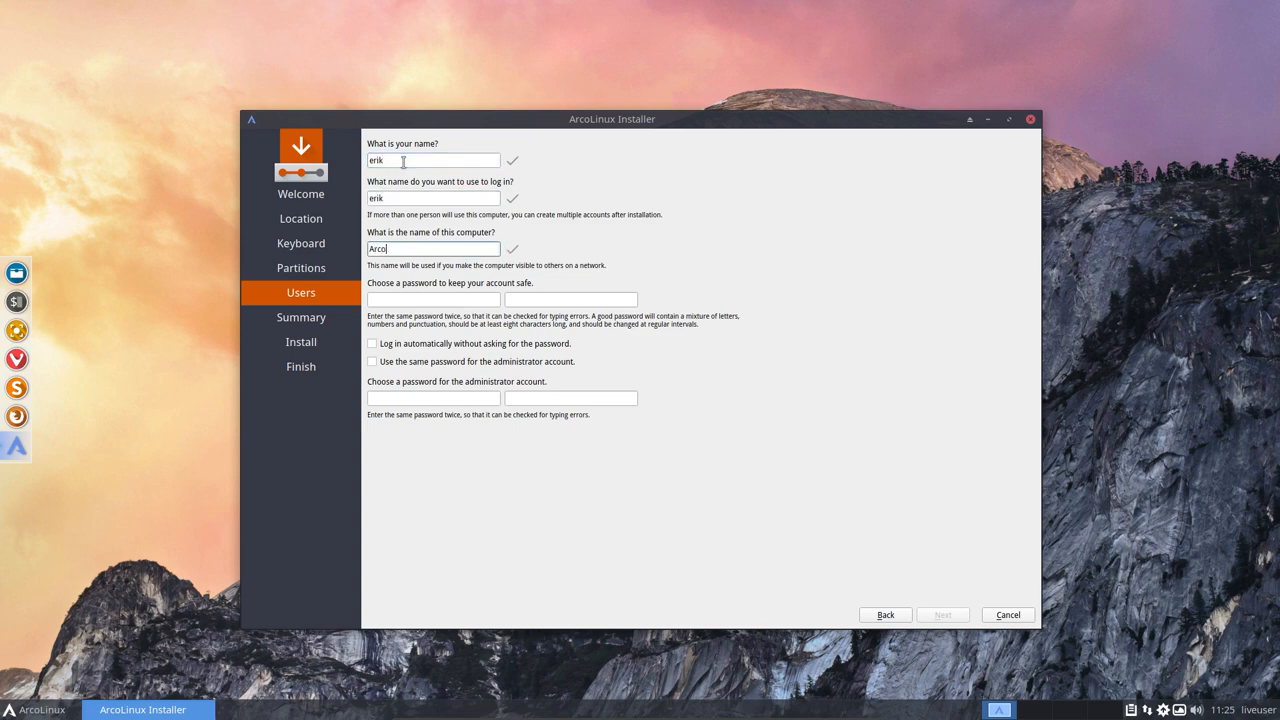
pyautogui.write('••')
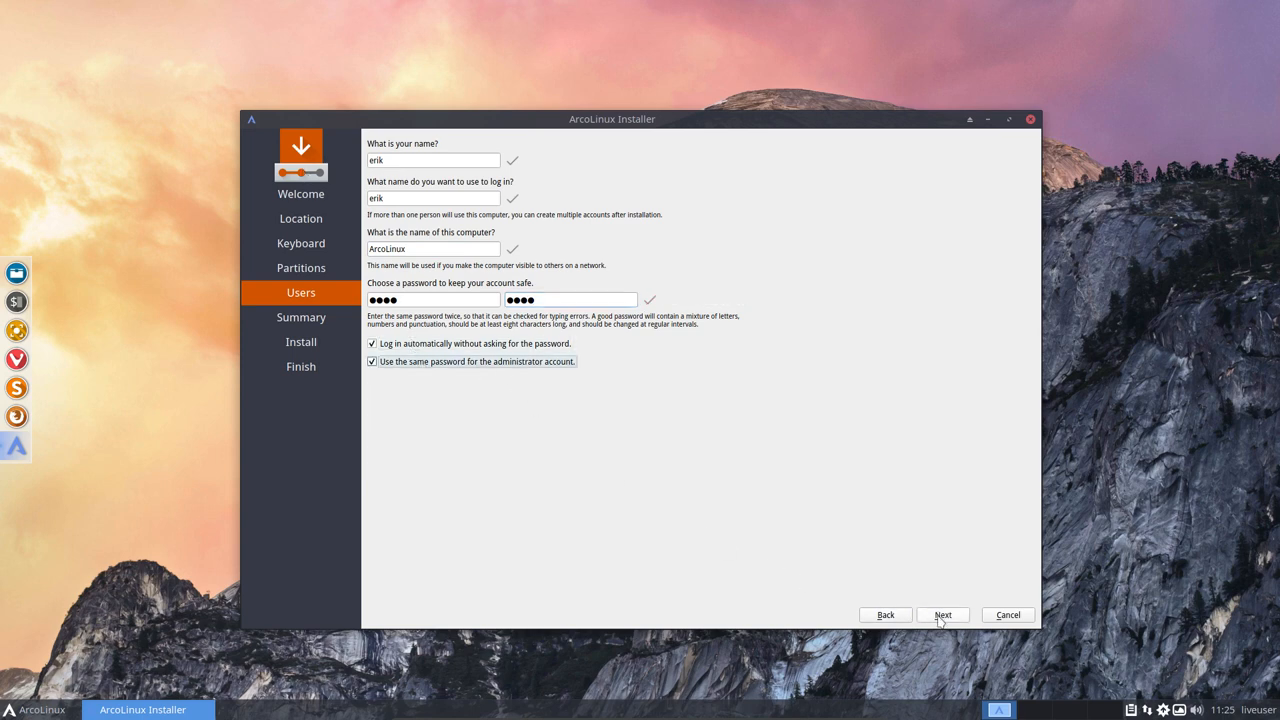
pyautogui.click(941, 615)
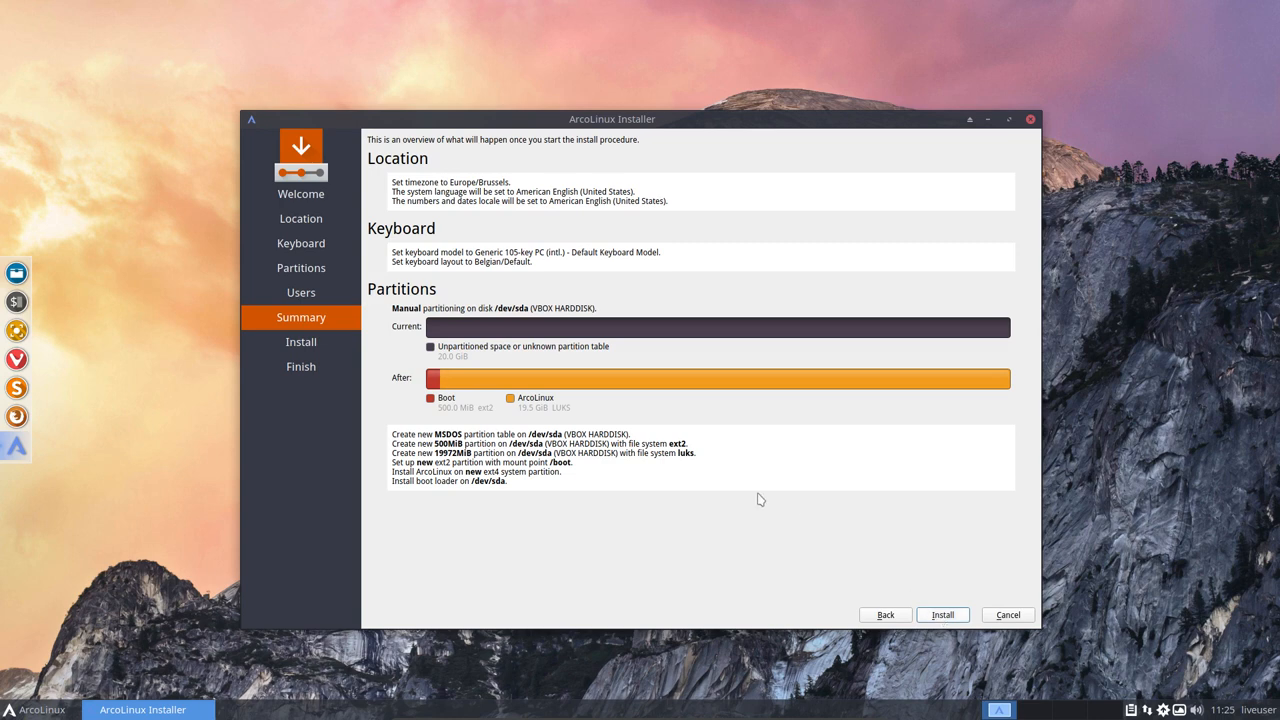
# Launch the ArcoLinux installation from the Summary page.
pyautogui.click(941, 614)
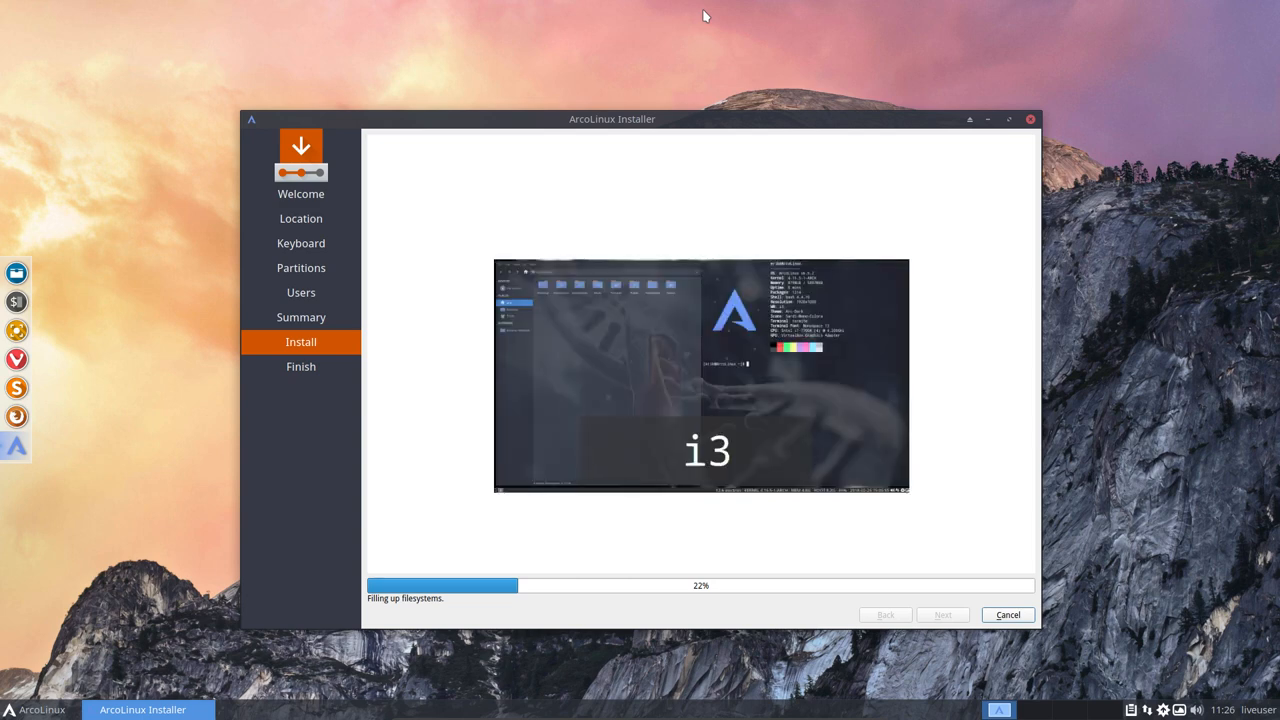
pyautogui.moveTo(673, 32)
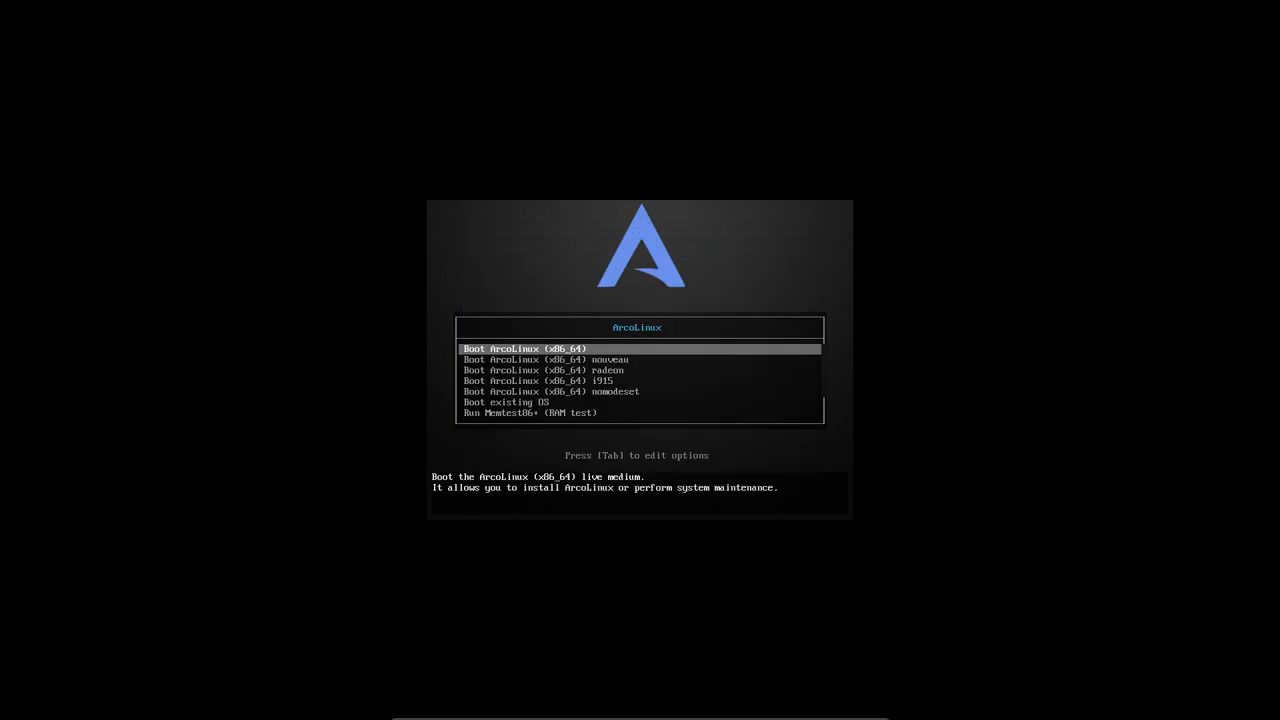
# Select the installed system's entry in the ArcoLinux boot menu to reach the /dev/sda2 passphrase prompt.
pyautogui.press('Down')
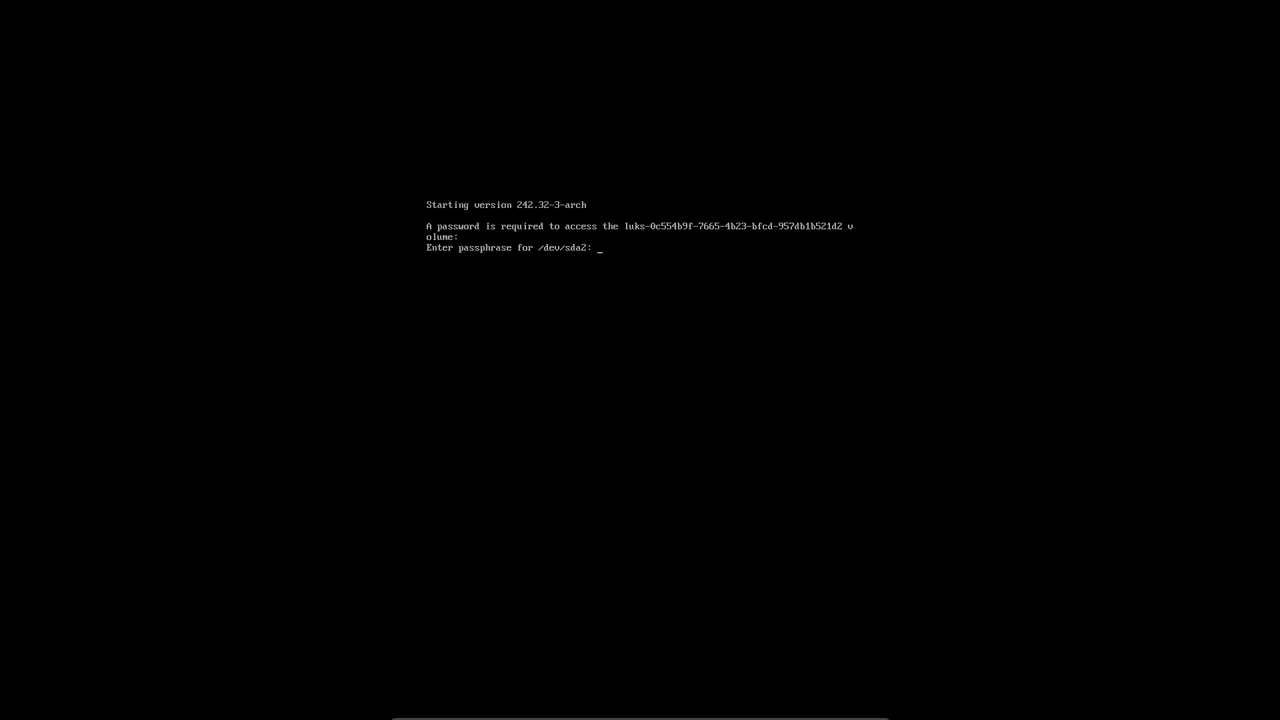
pyautogui.moveTo(414, 270)
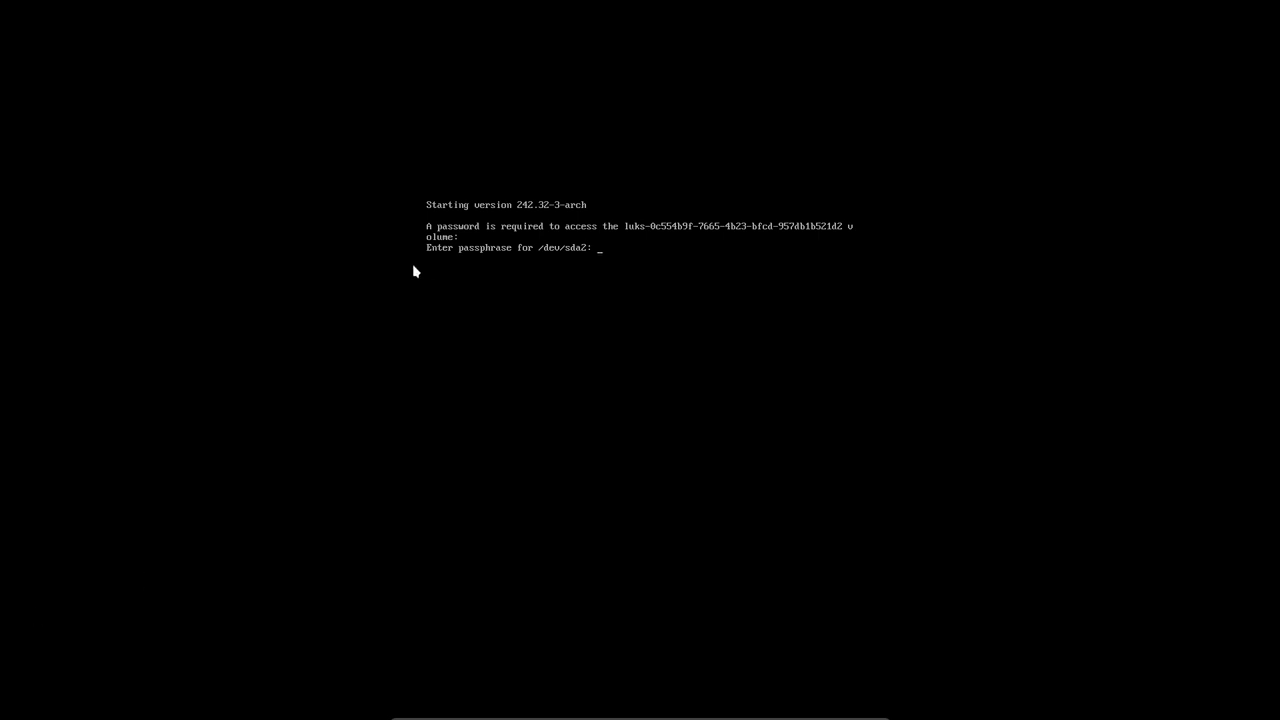